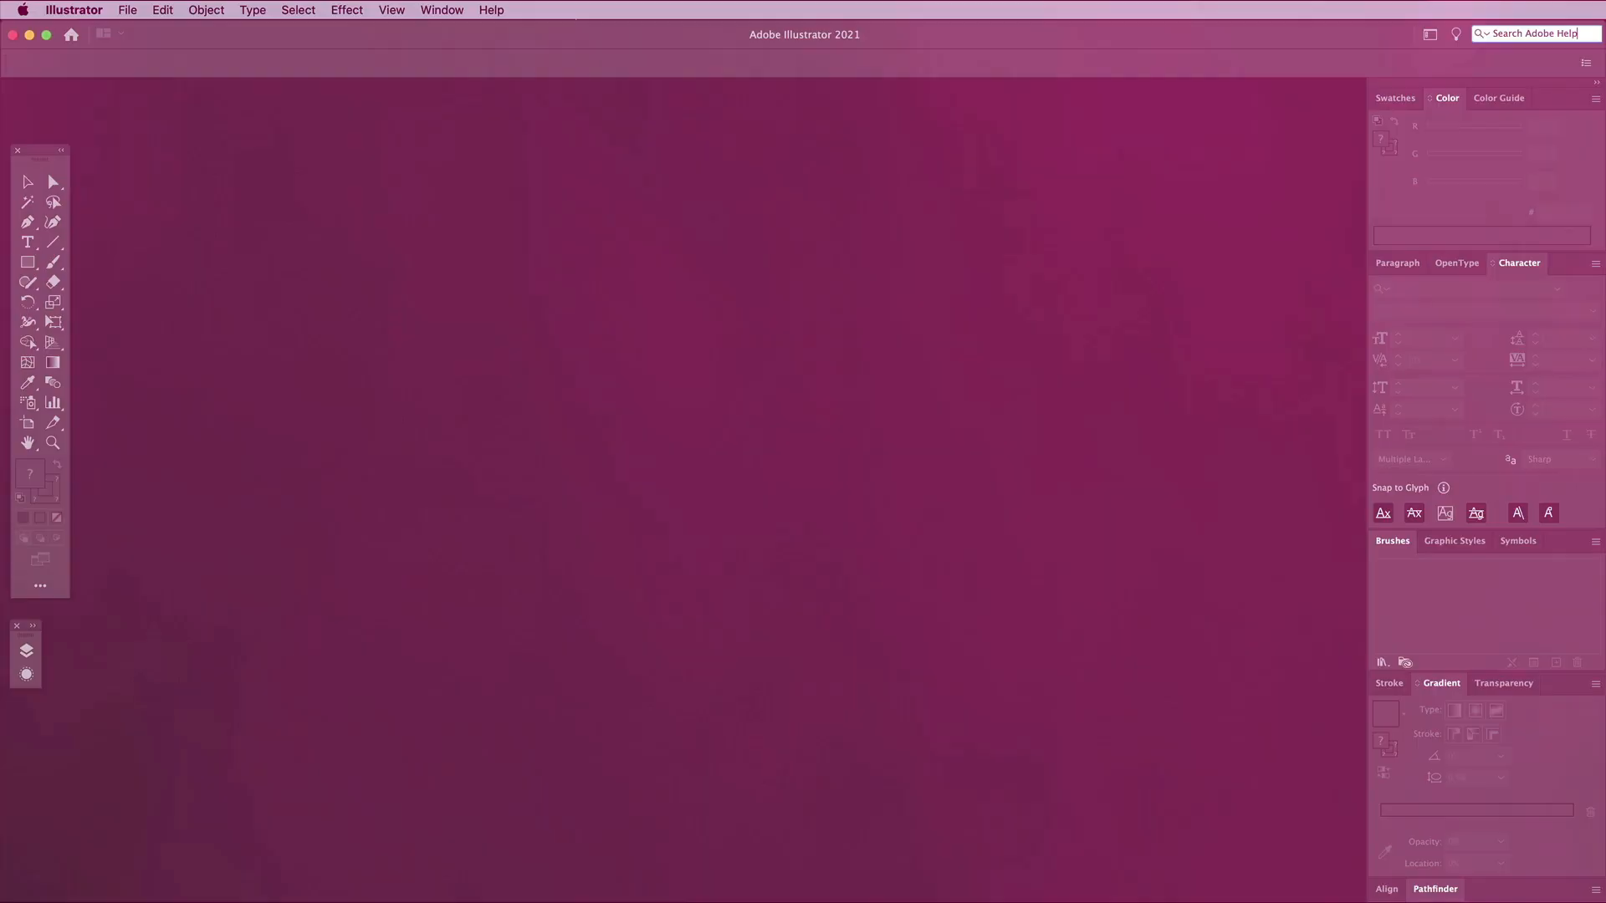
Step: Create a new A4 297×210 mm landscape document with Color Mode set to RGB
click(127, 10)
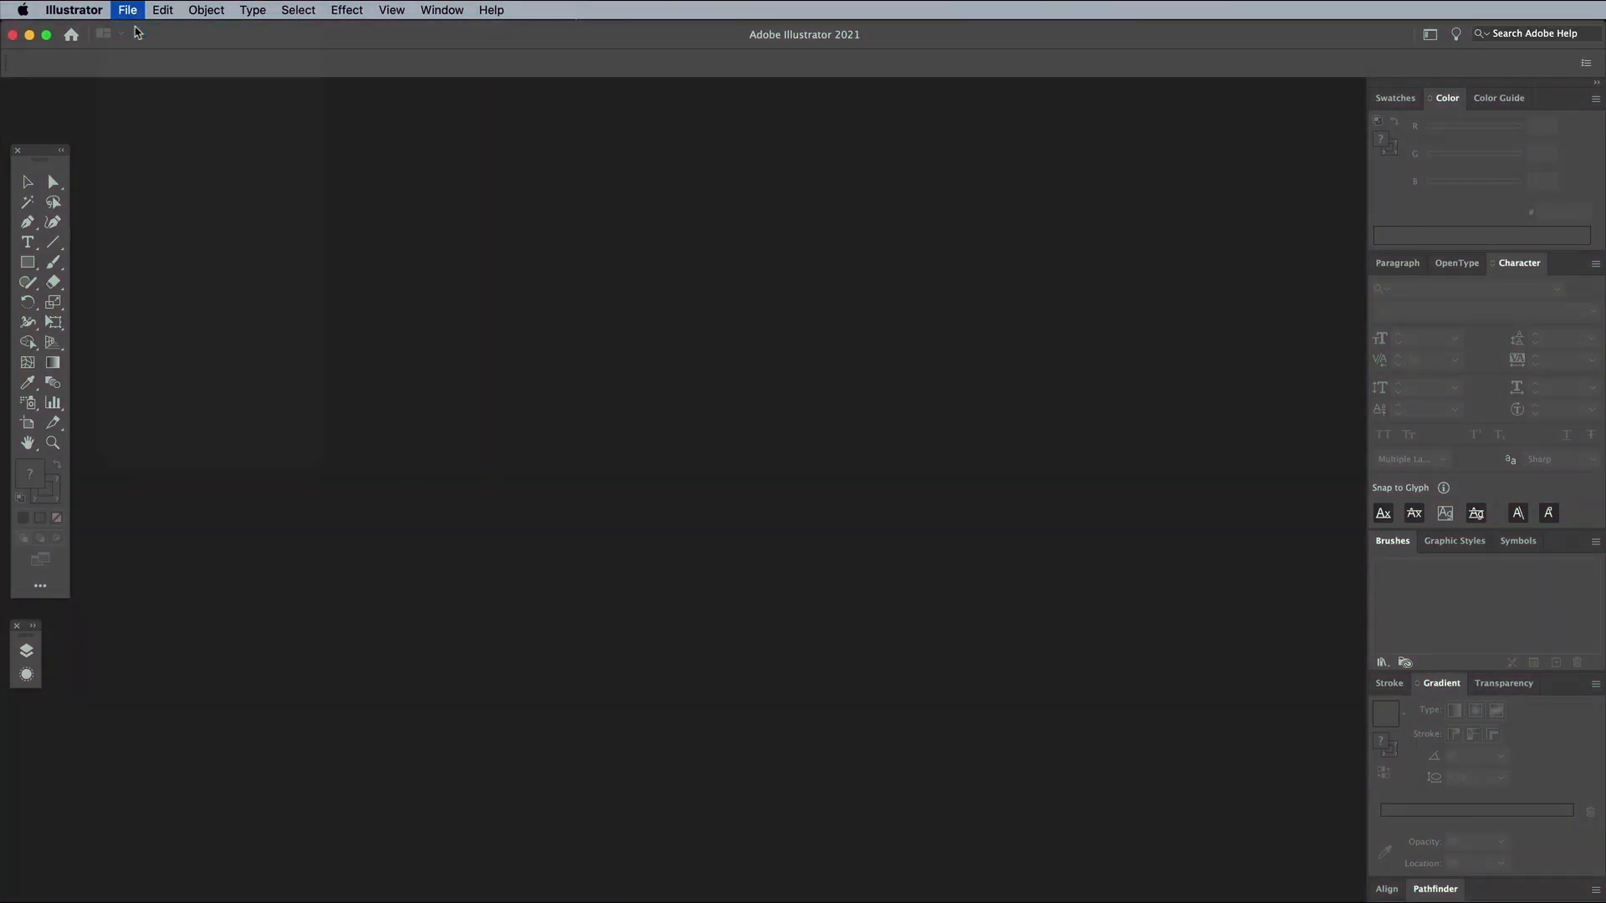
click(127, 10)
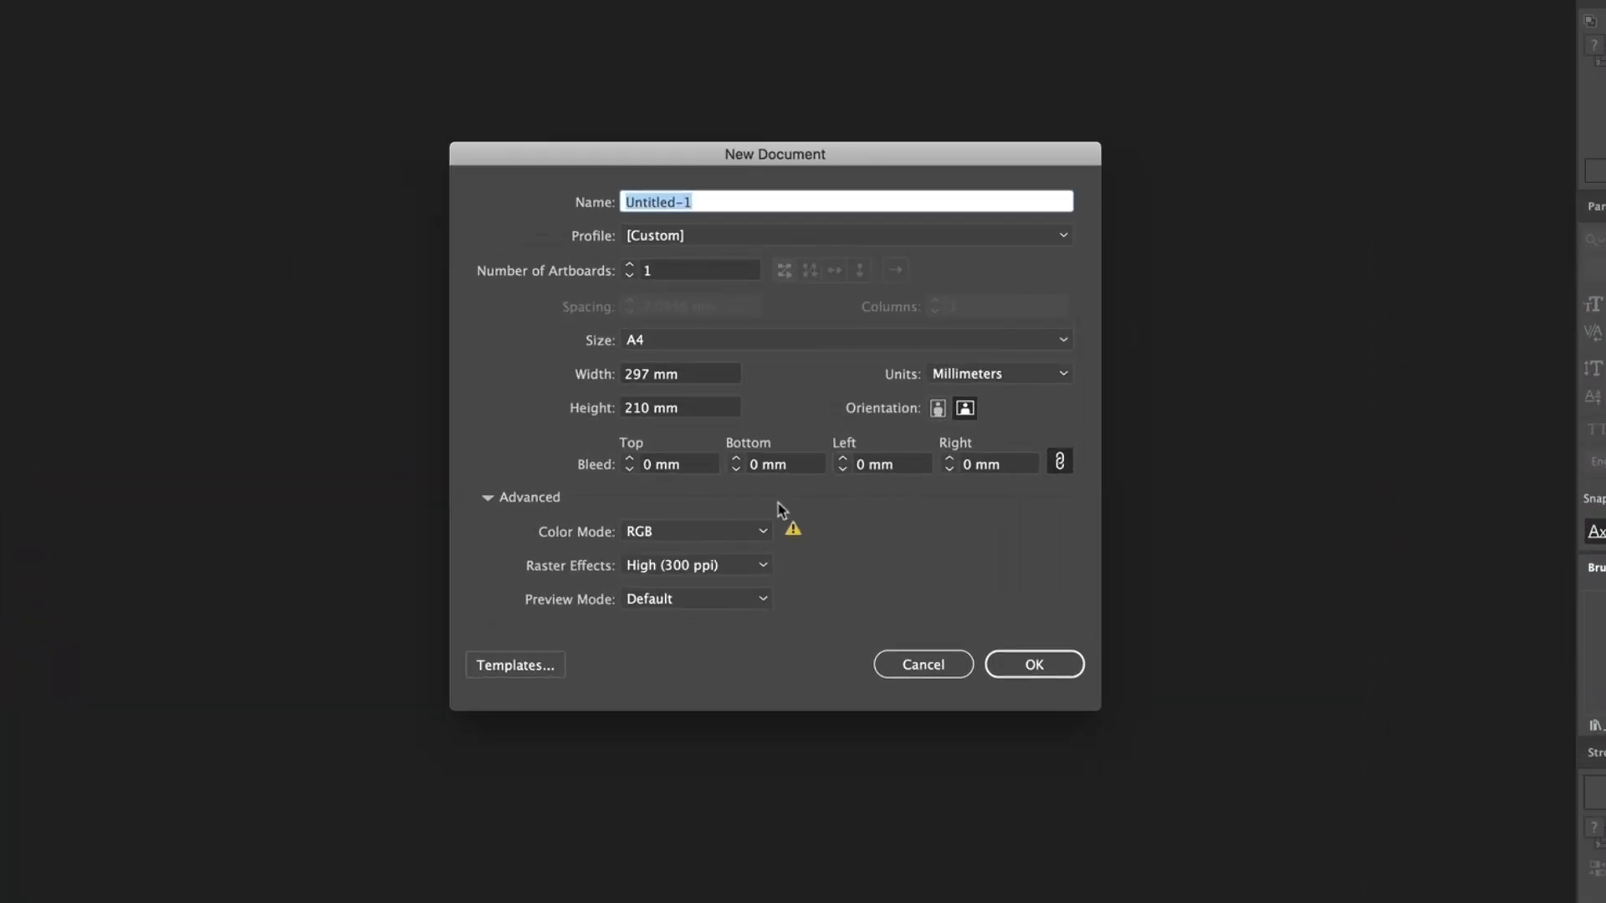
click(696, 531)
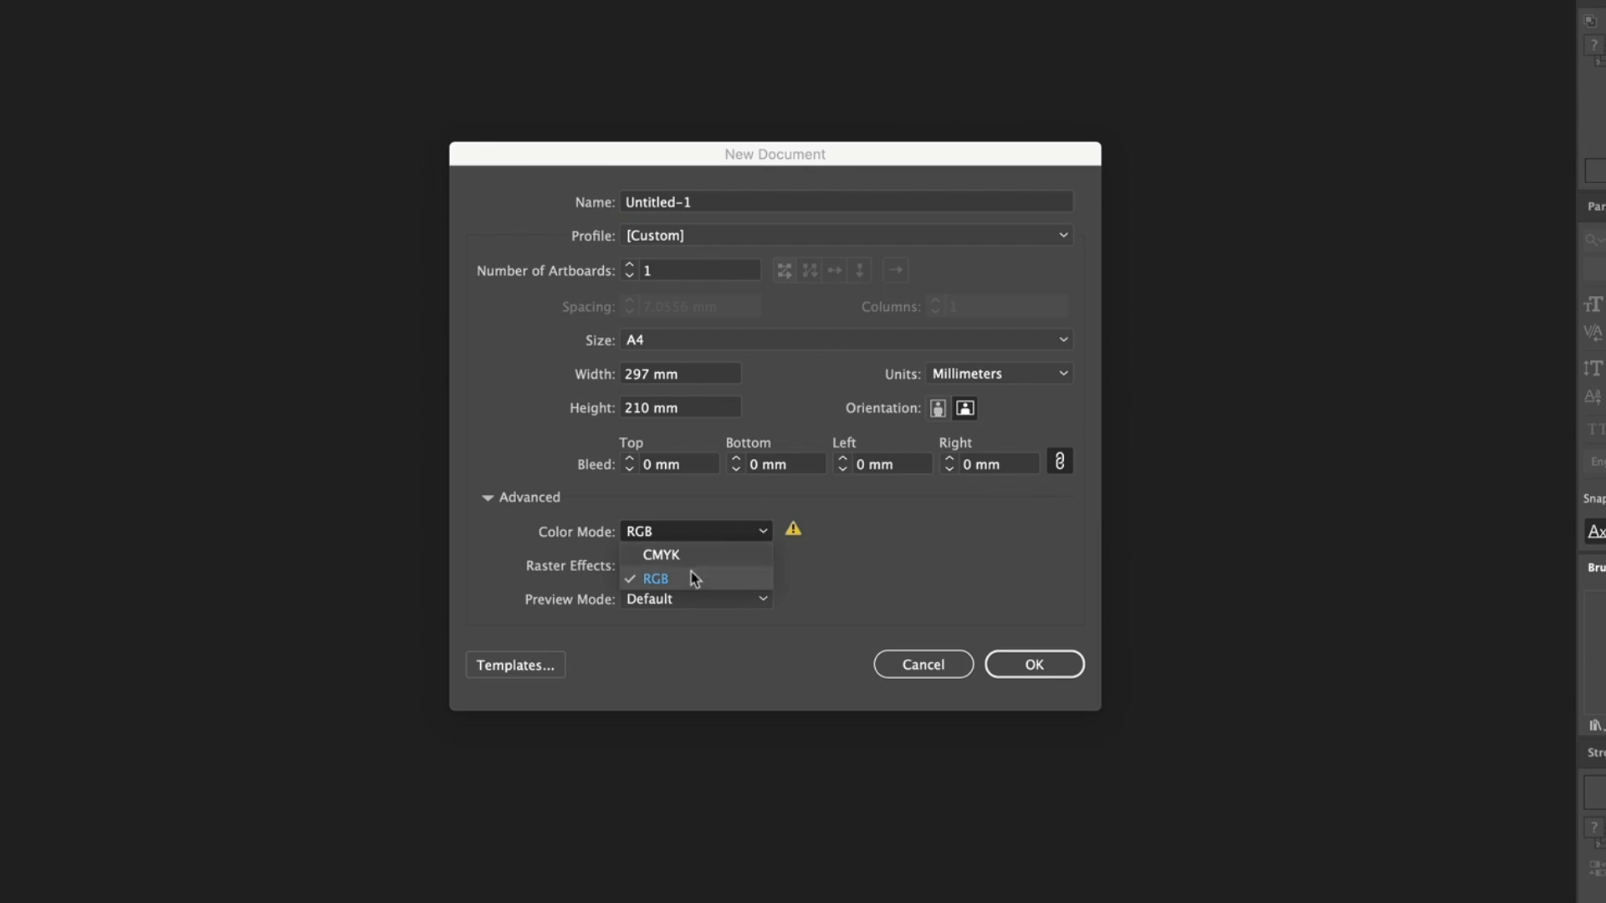
click(655, 579)
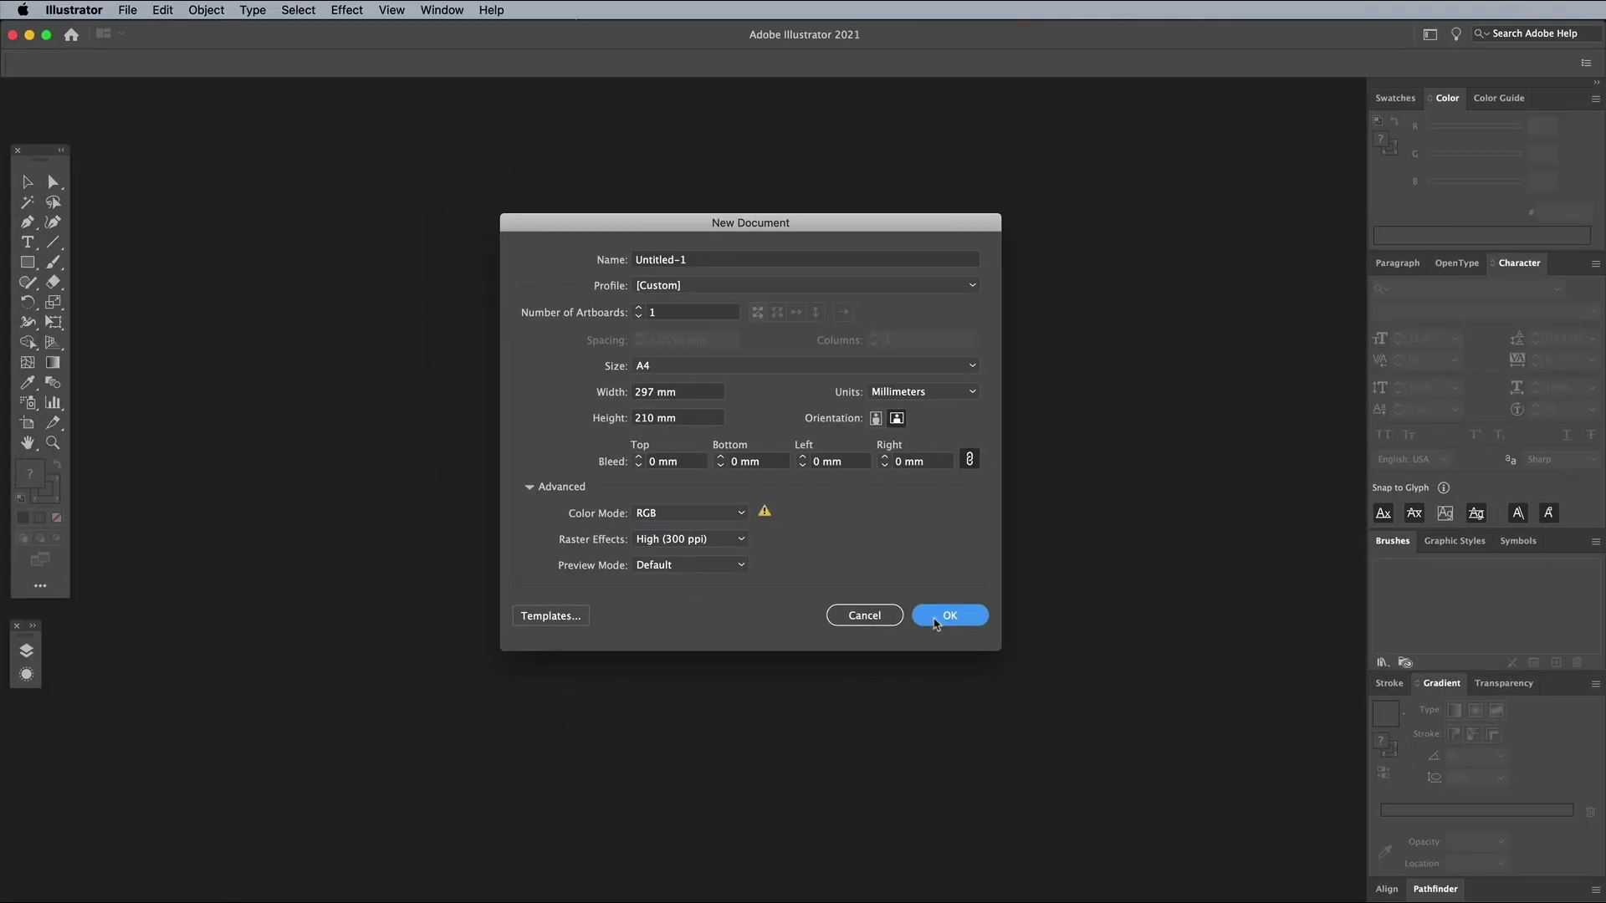
click(947, 616)
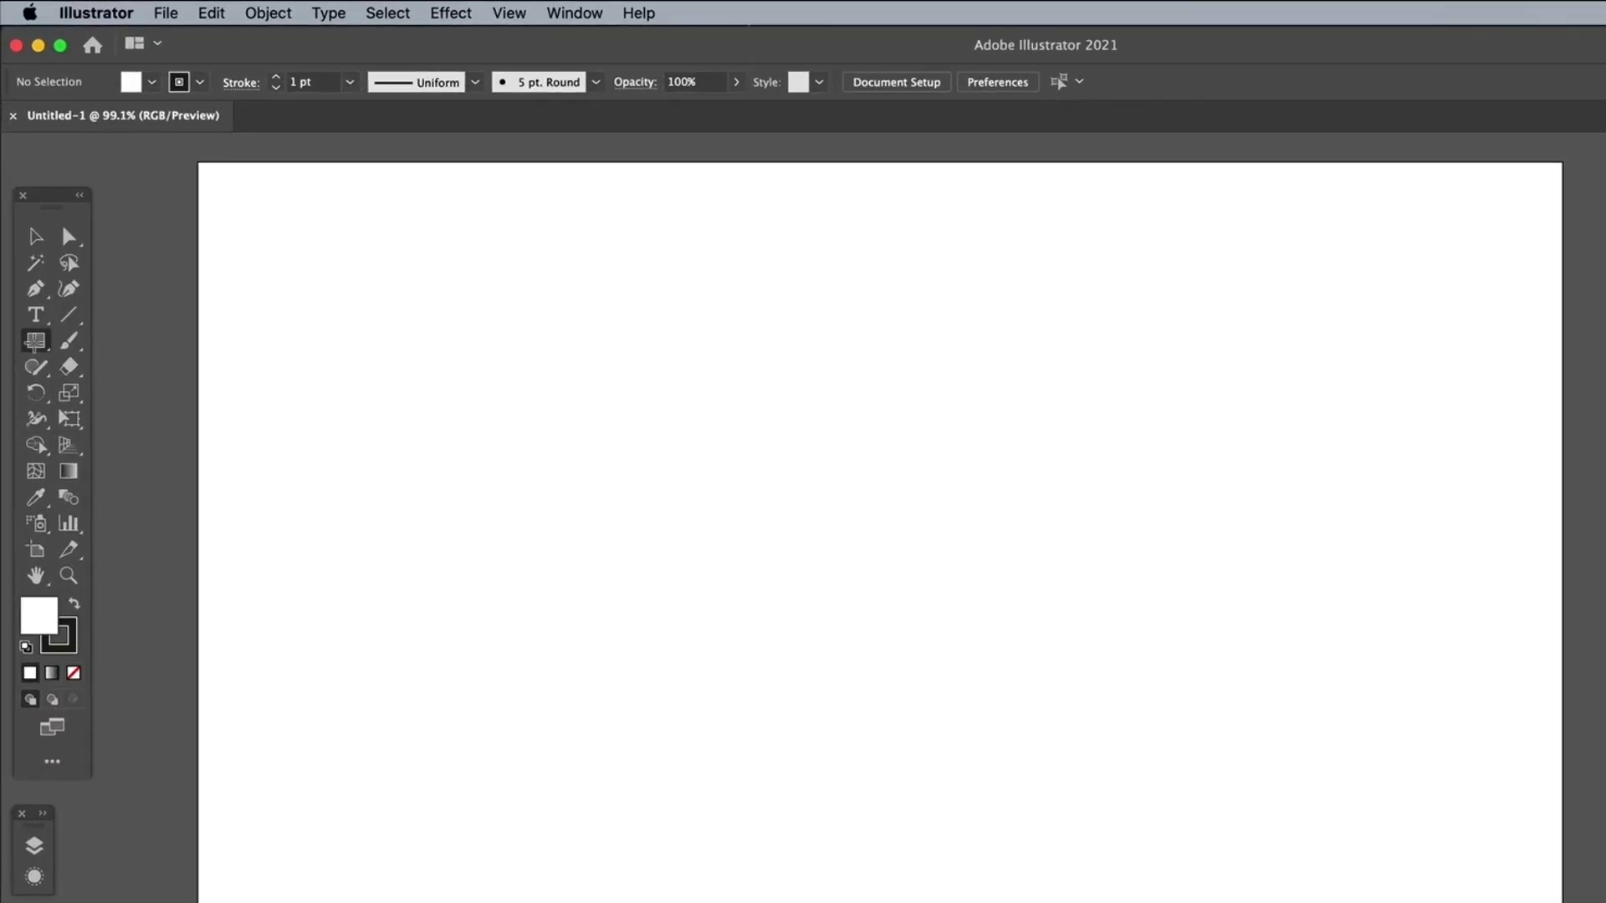
Step: Draw a long thin black rectangle bar across the page
click(72, 672)
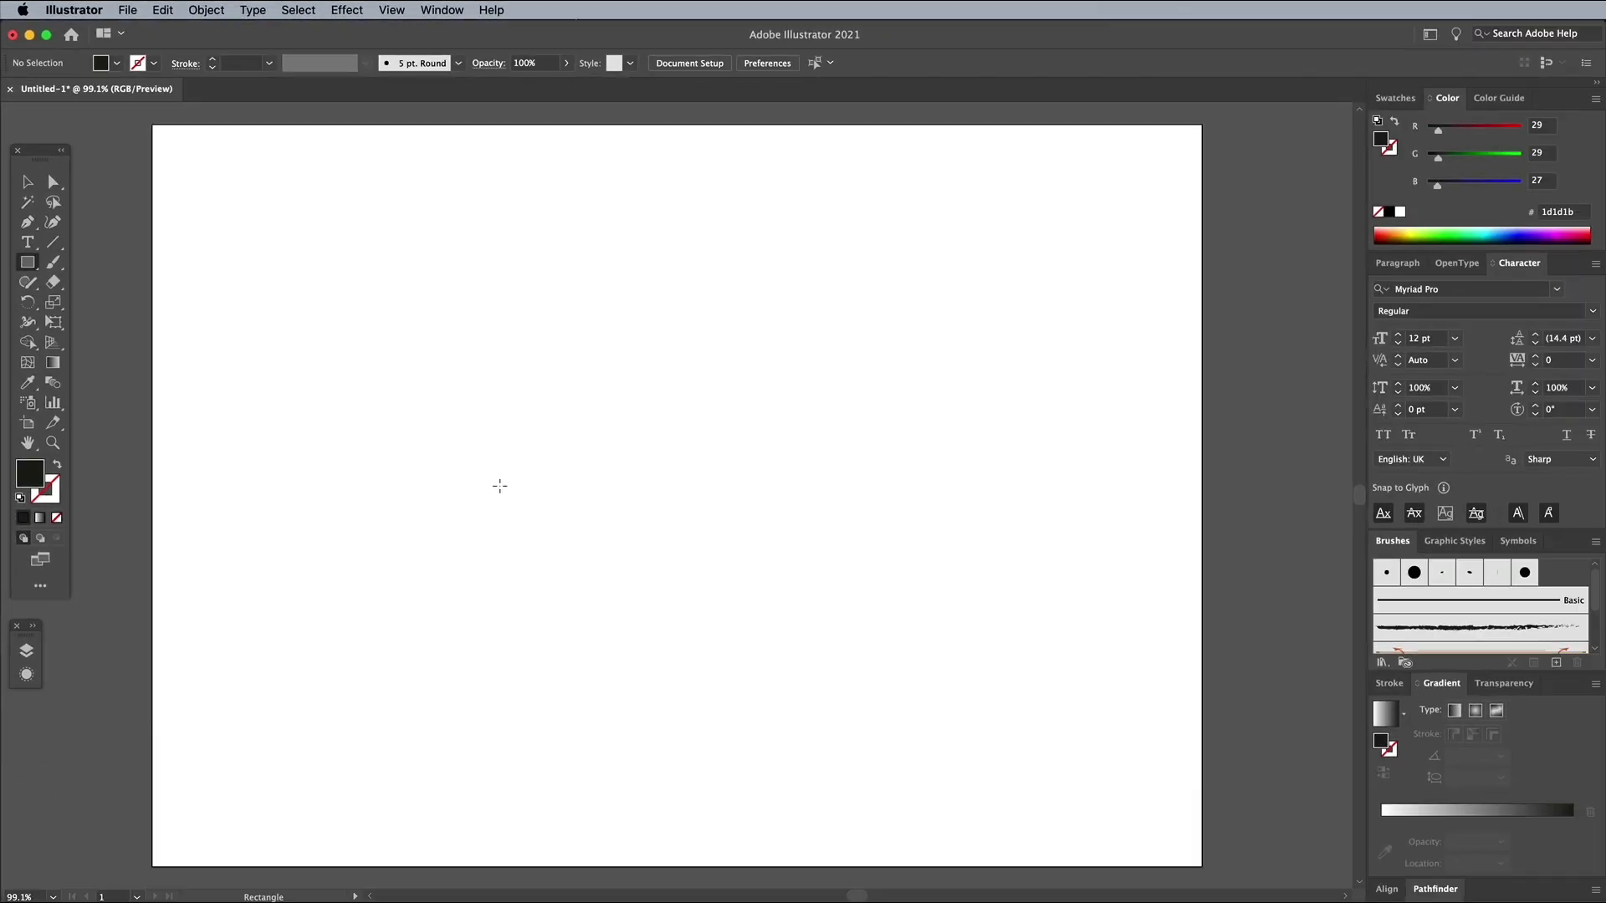
drag(495, 485, 908, 535)
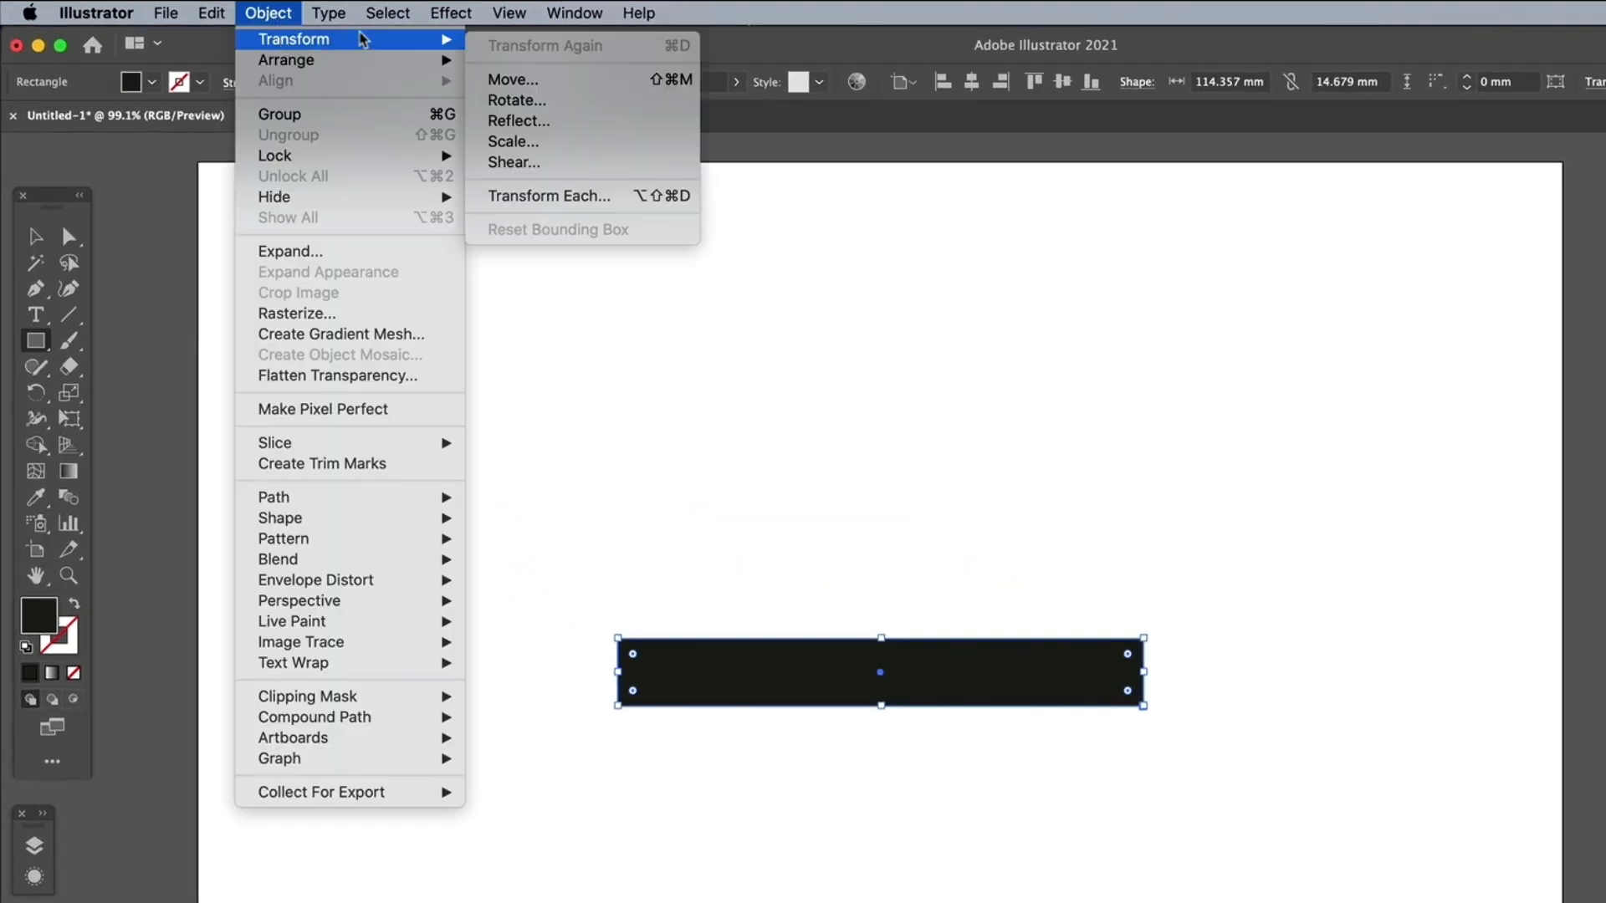
Step: Add two rotated copies of the bar at 60° and 120° to form a six-pointed star
click(517, 99)
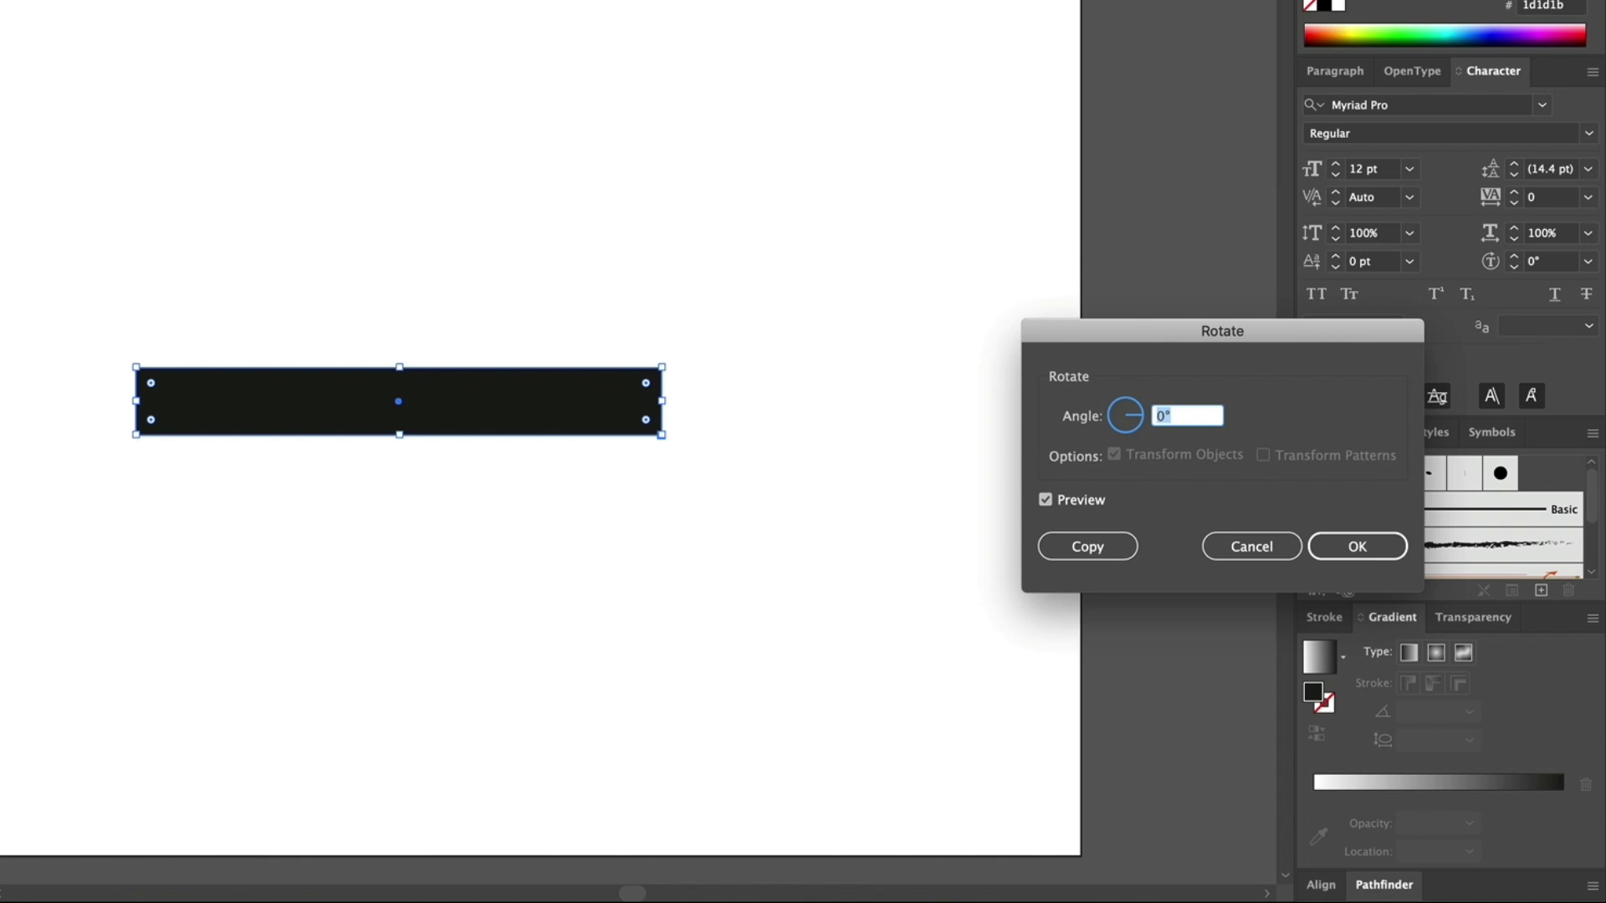
text(60)
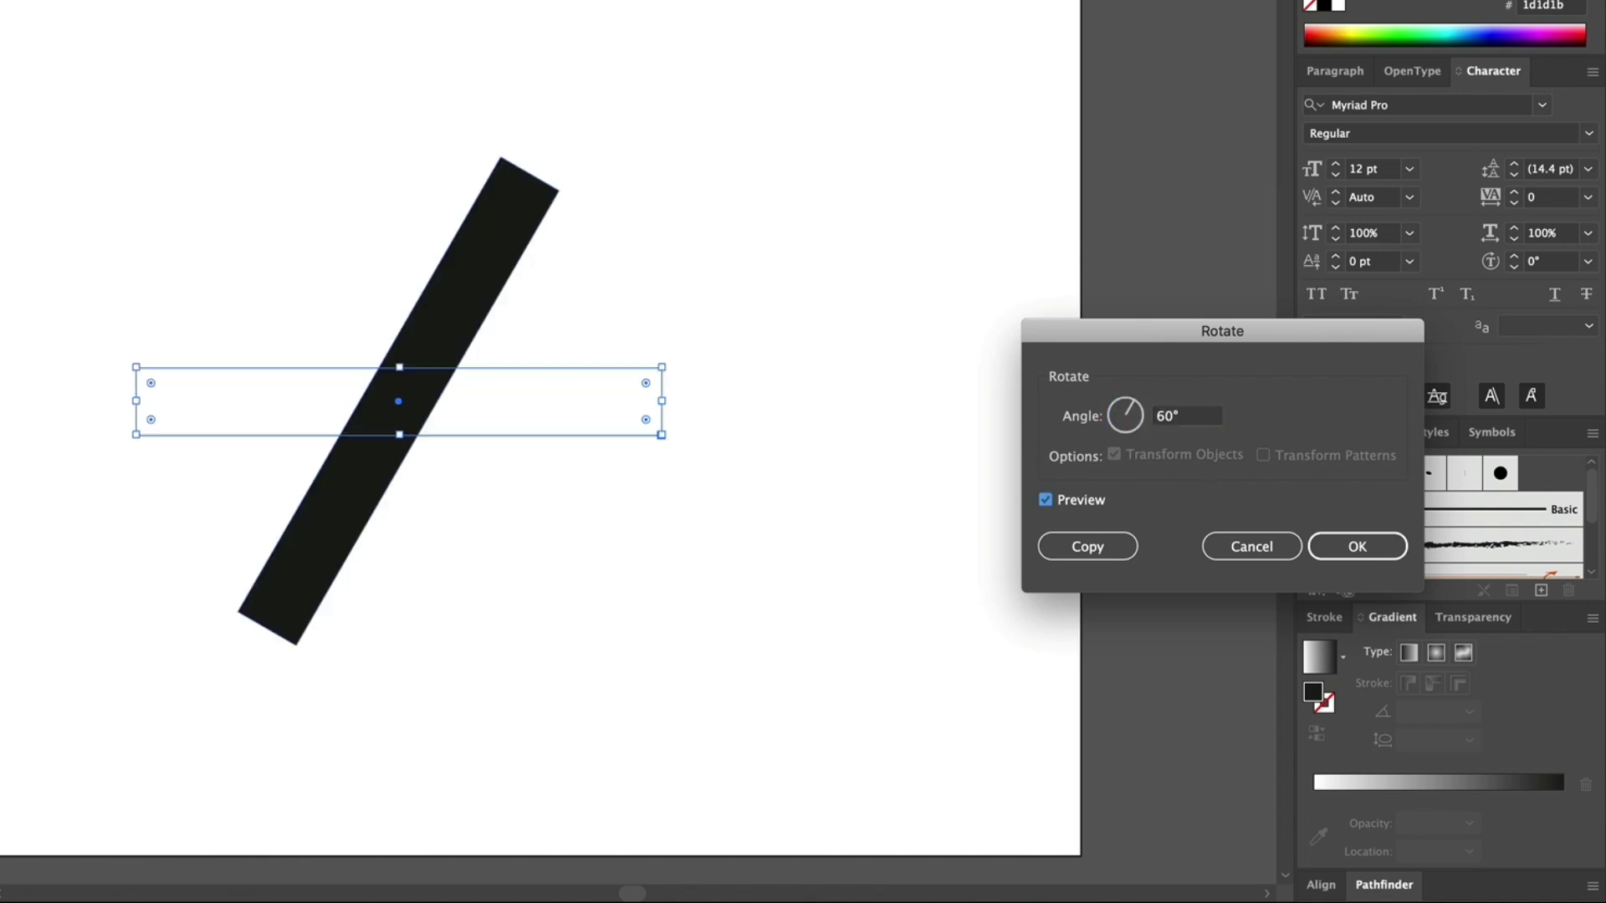
mouse_move(1087, 545)
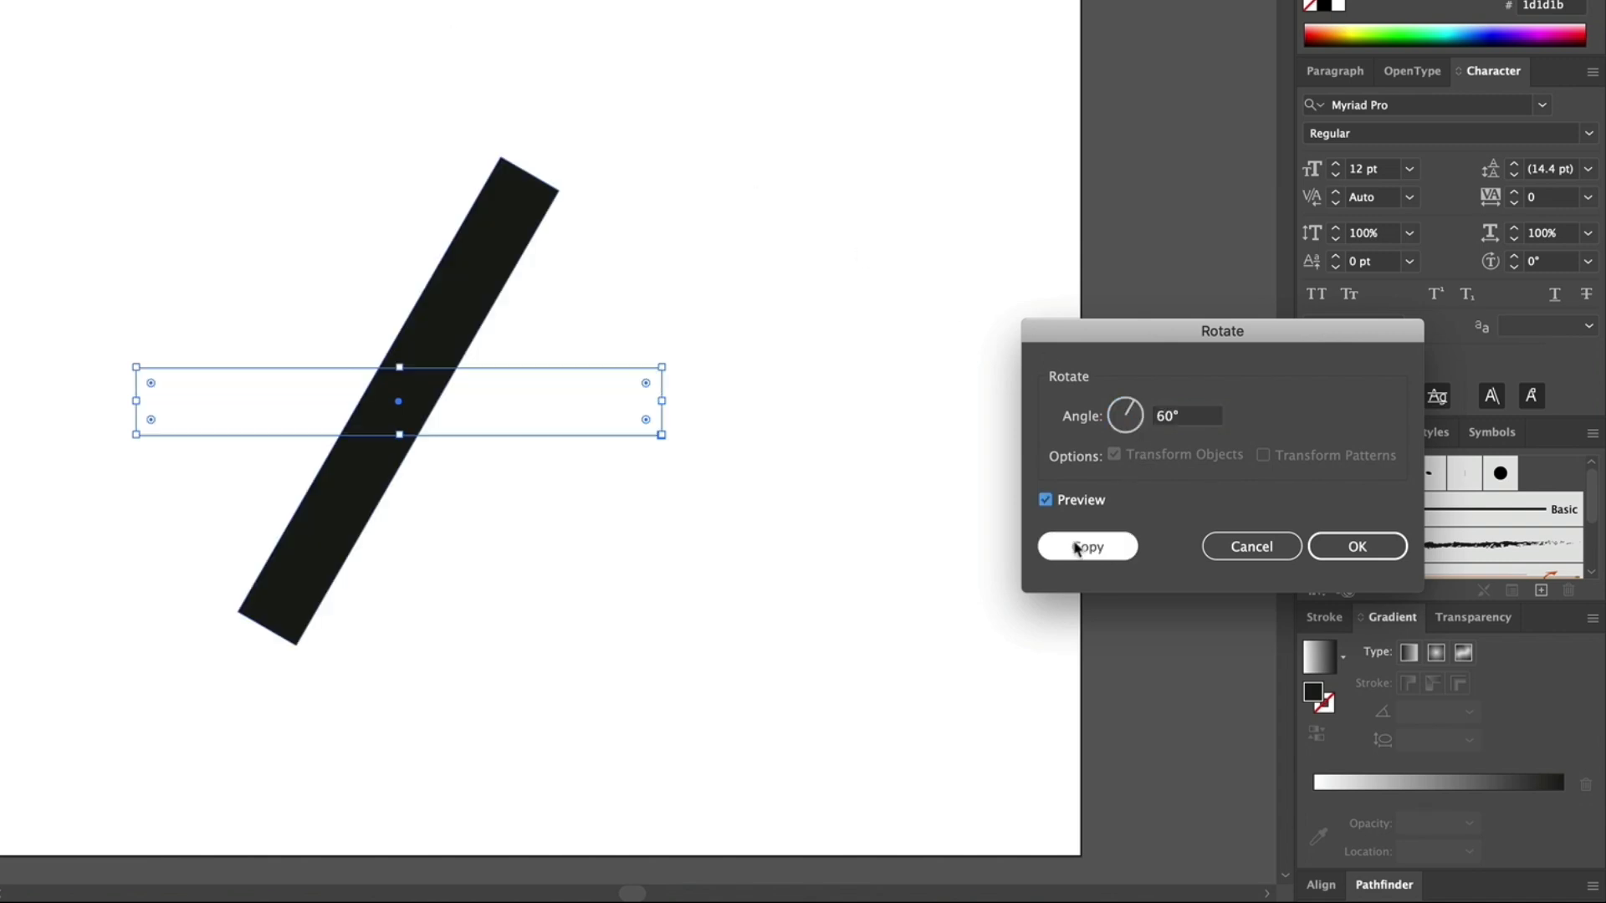
click(1087, 545)
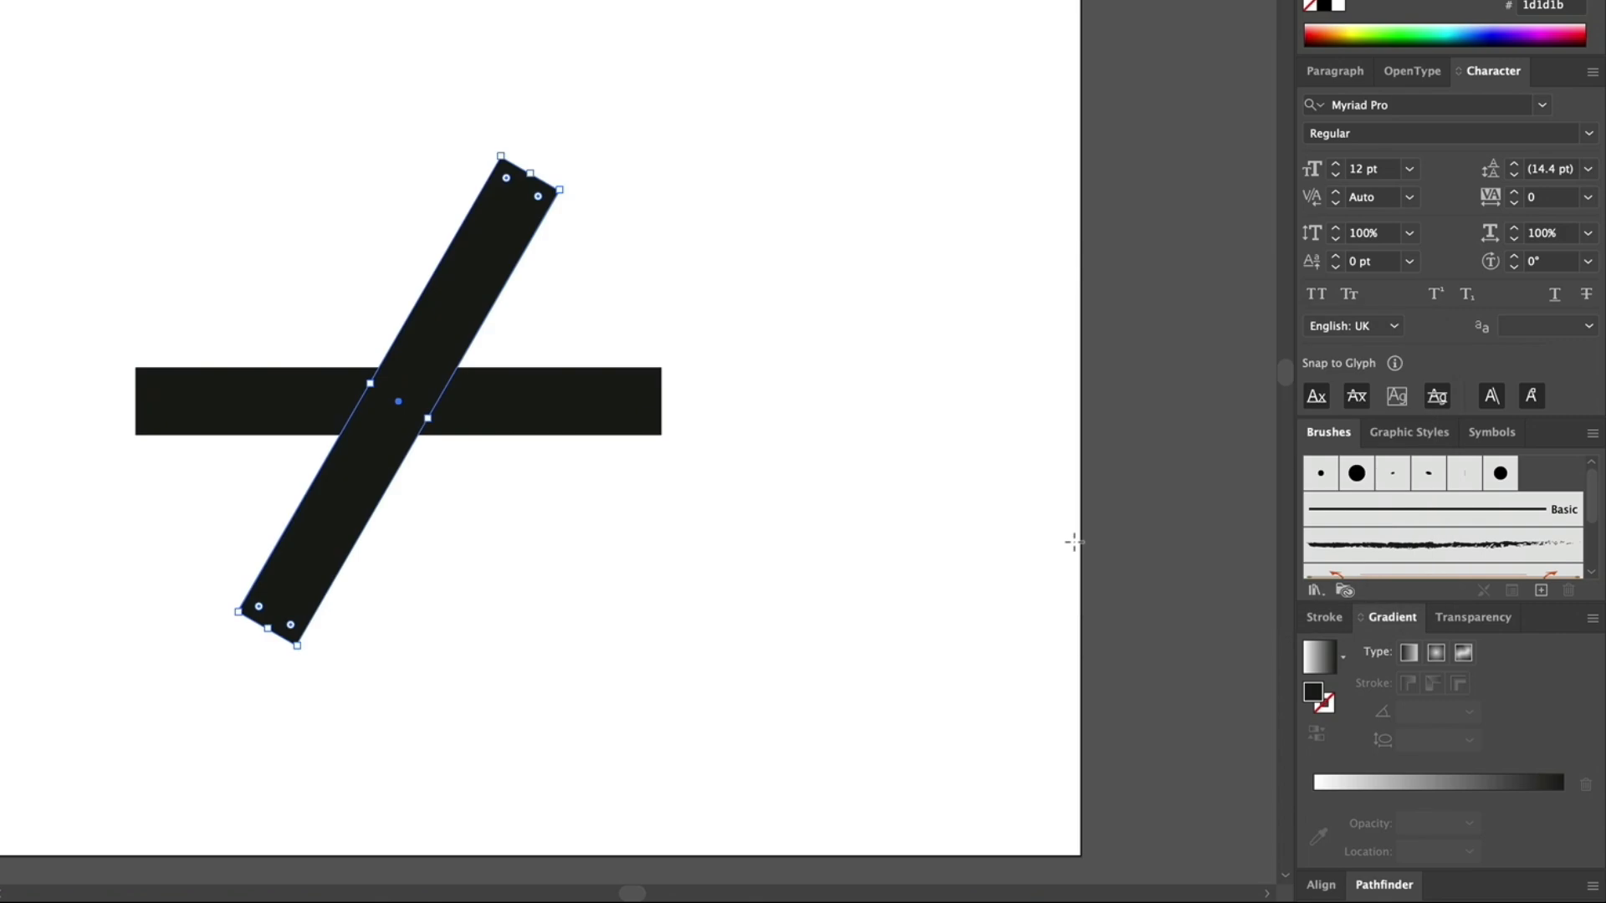
click(268, 12)
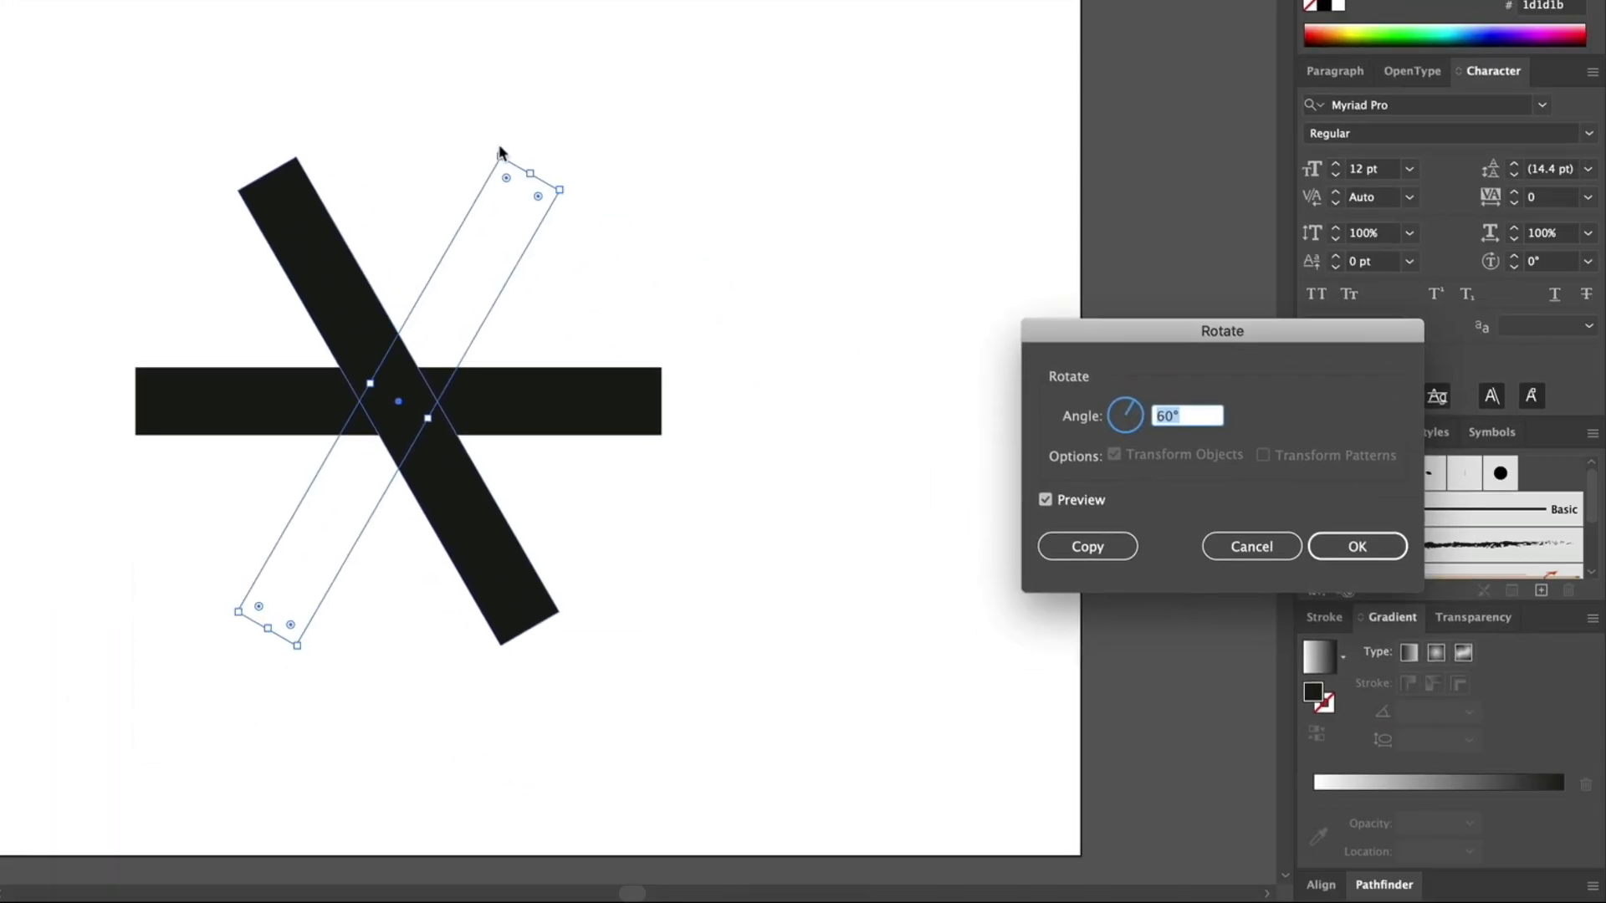
click(1357, 546)
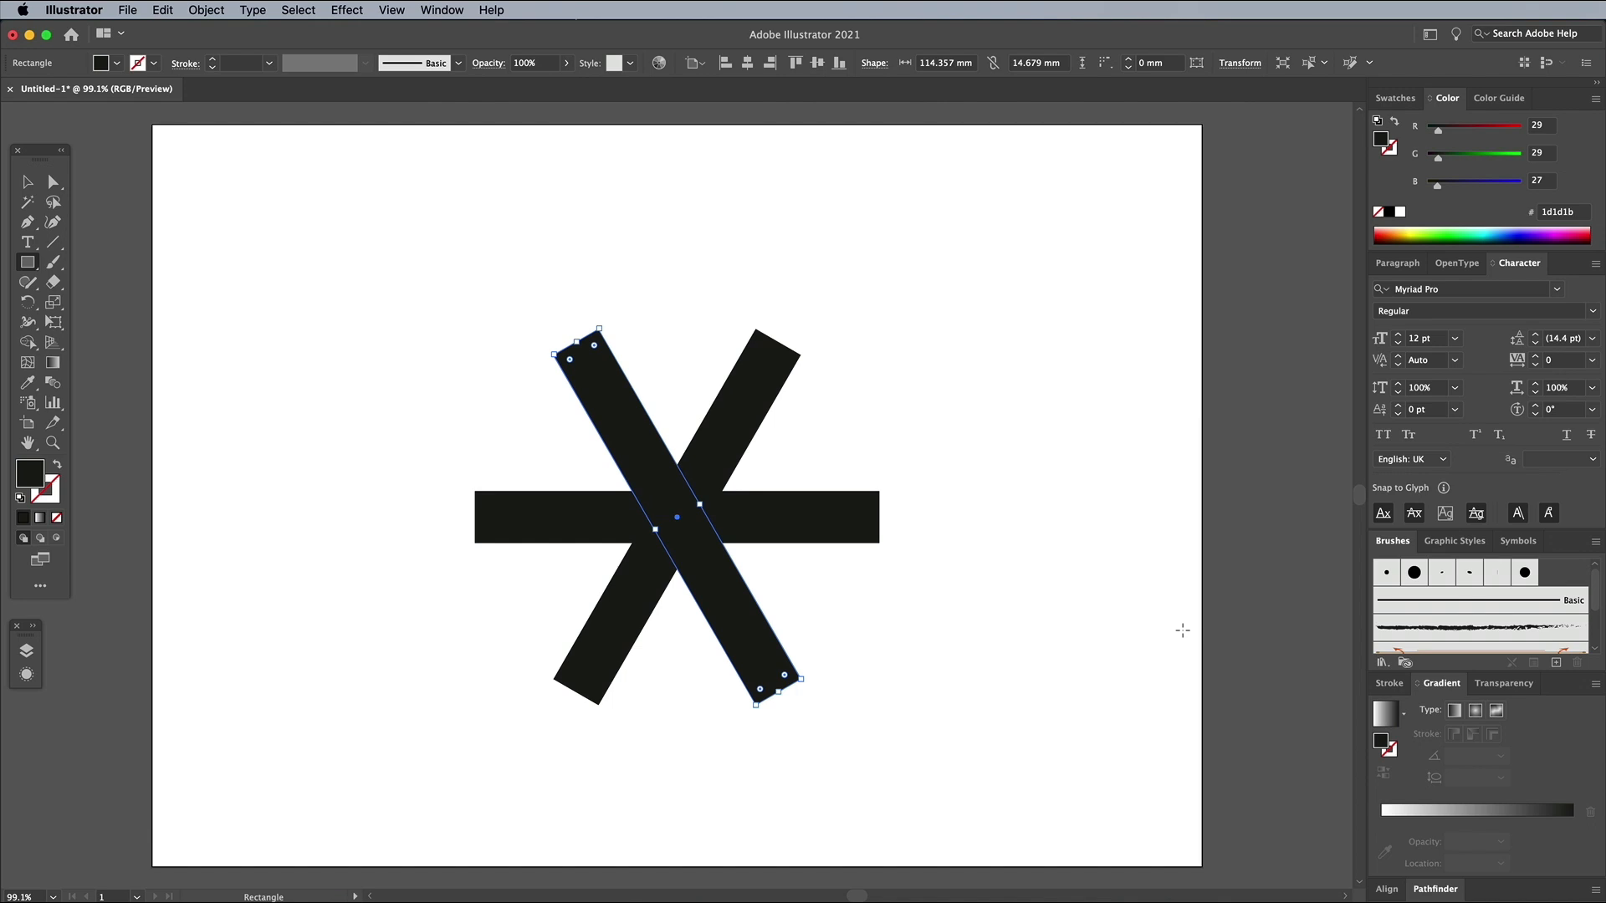
mouse_move(191, 264)
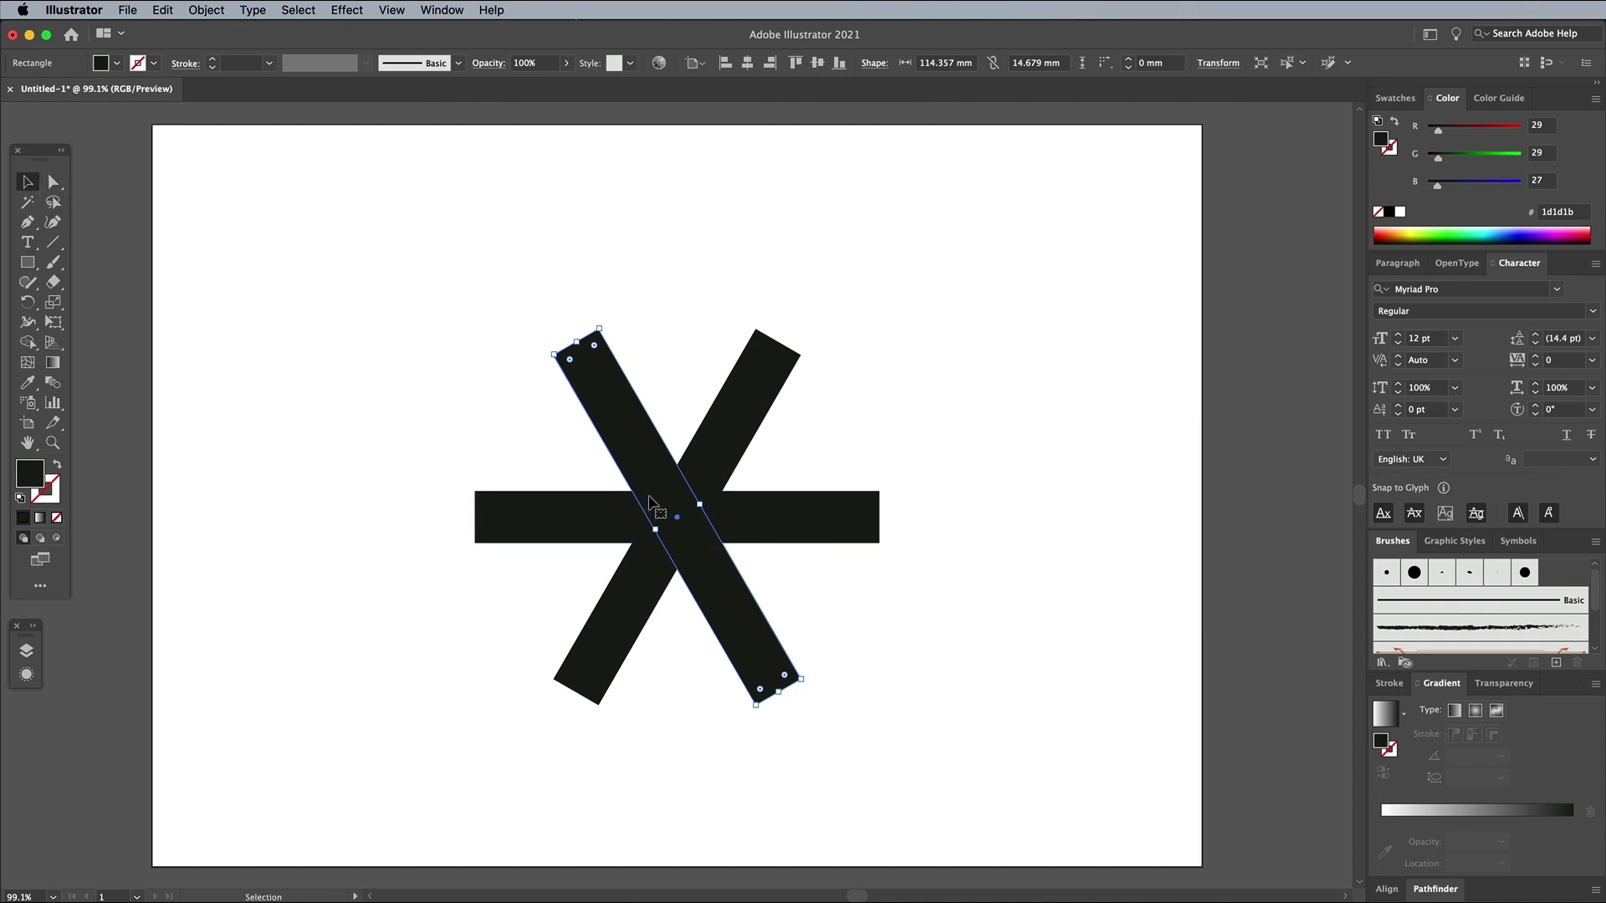
Step: Move the slanted bars outward so their ends meet the horizontal bar as a triangle
drag(676, 512, 601, 430)
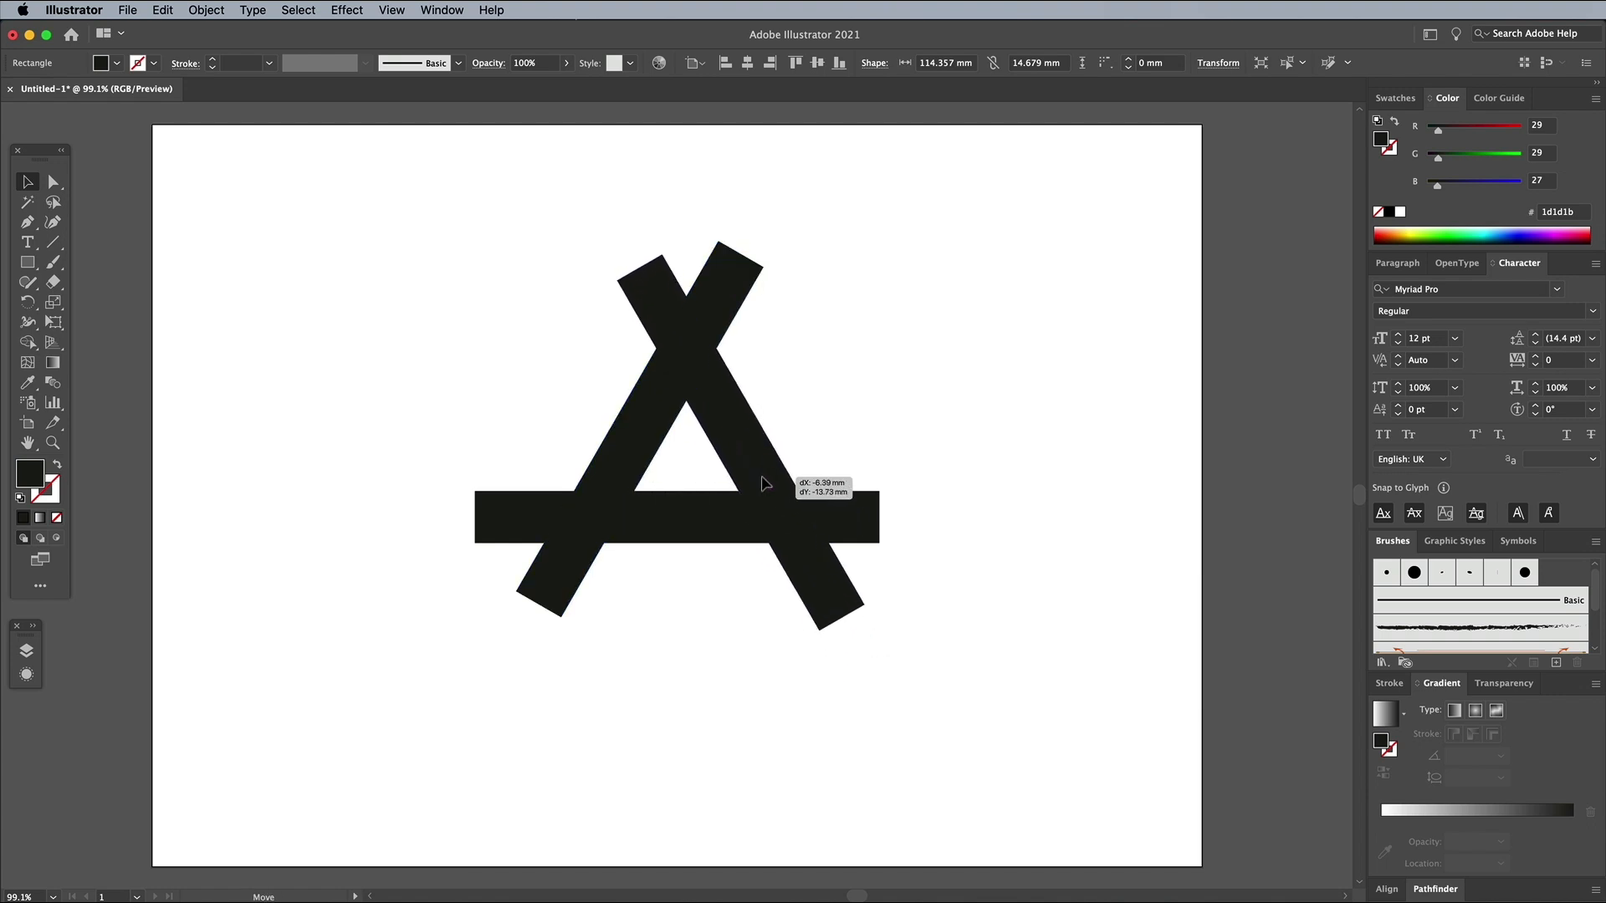
click(763, 440)
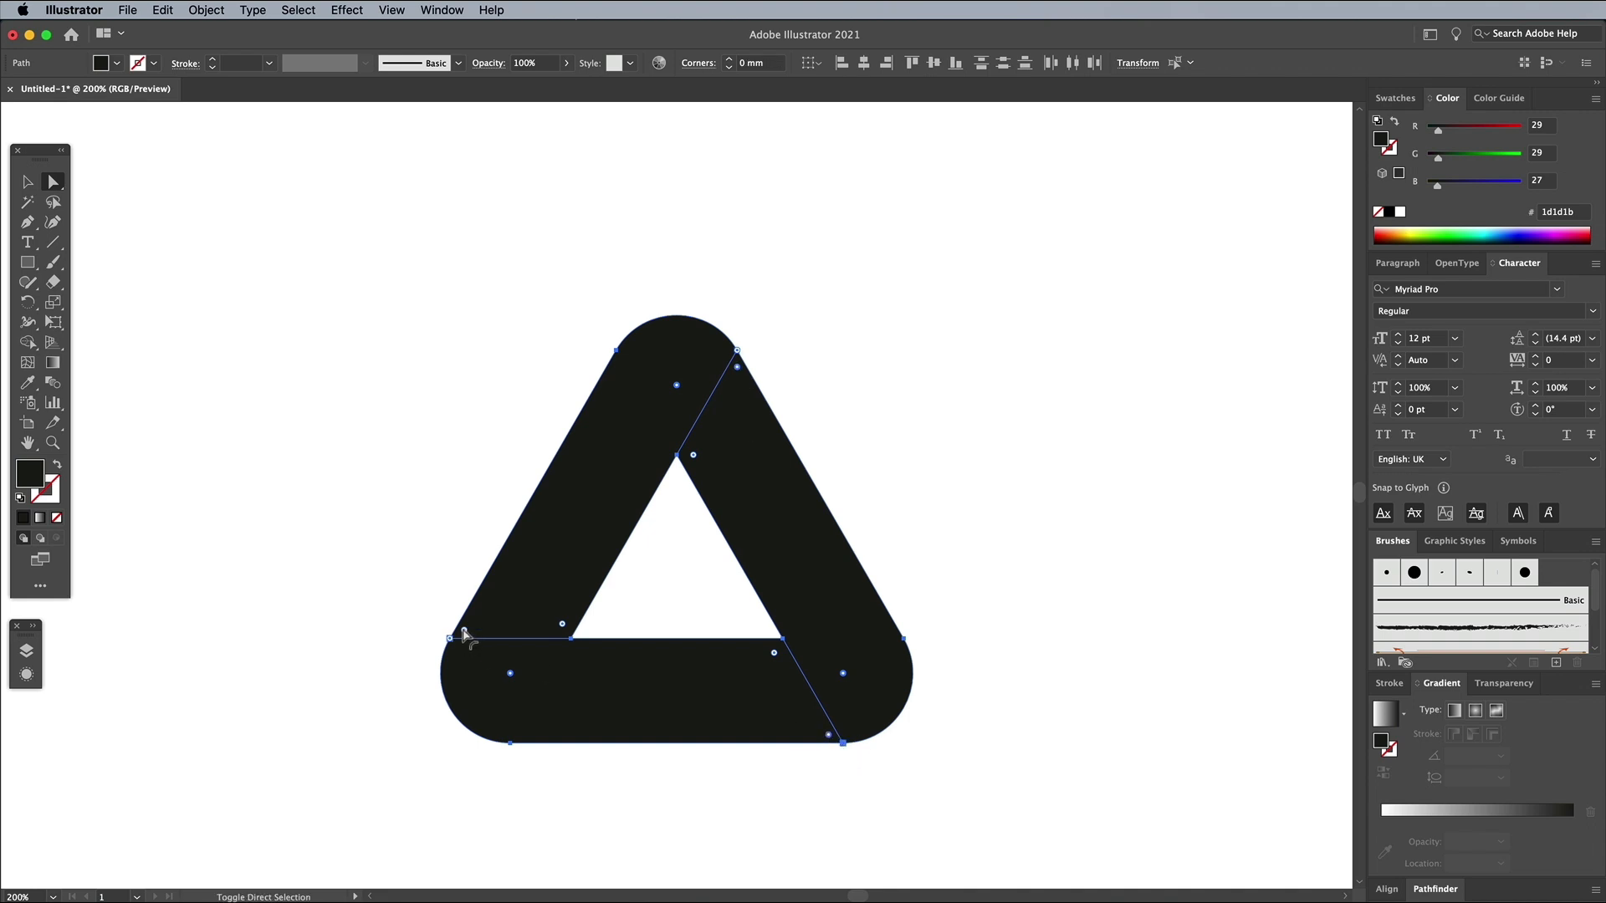
Step: Select the corner points at the triangle's lower left for rounding
drag(463, 632, 572, 570)
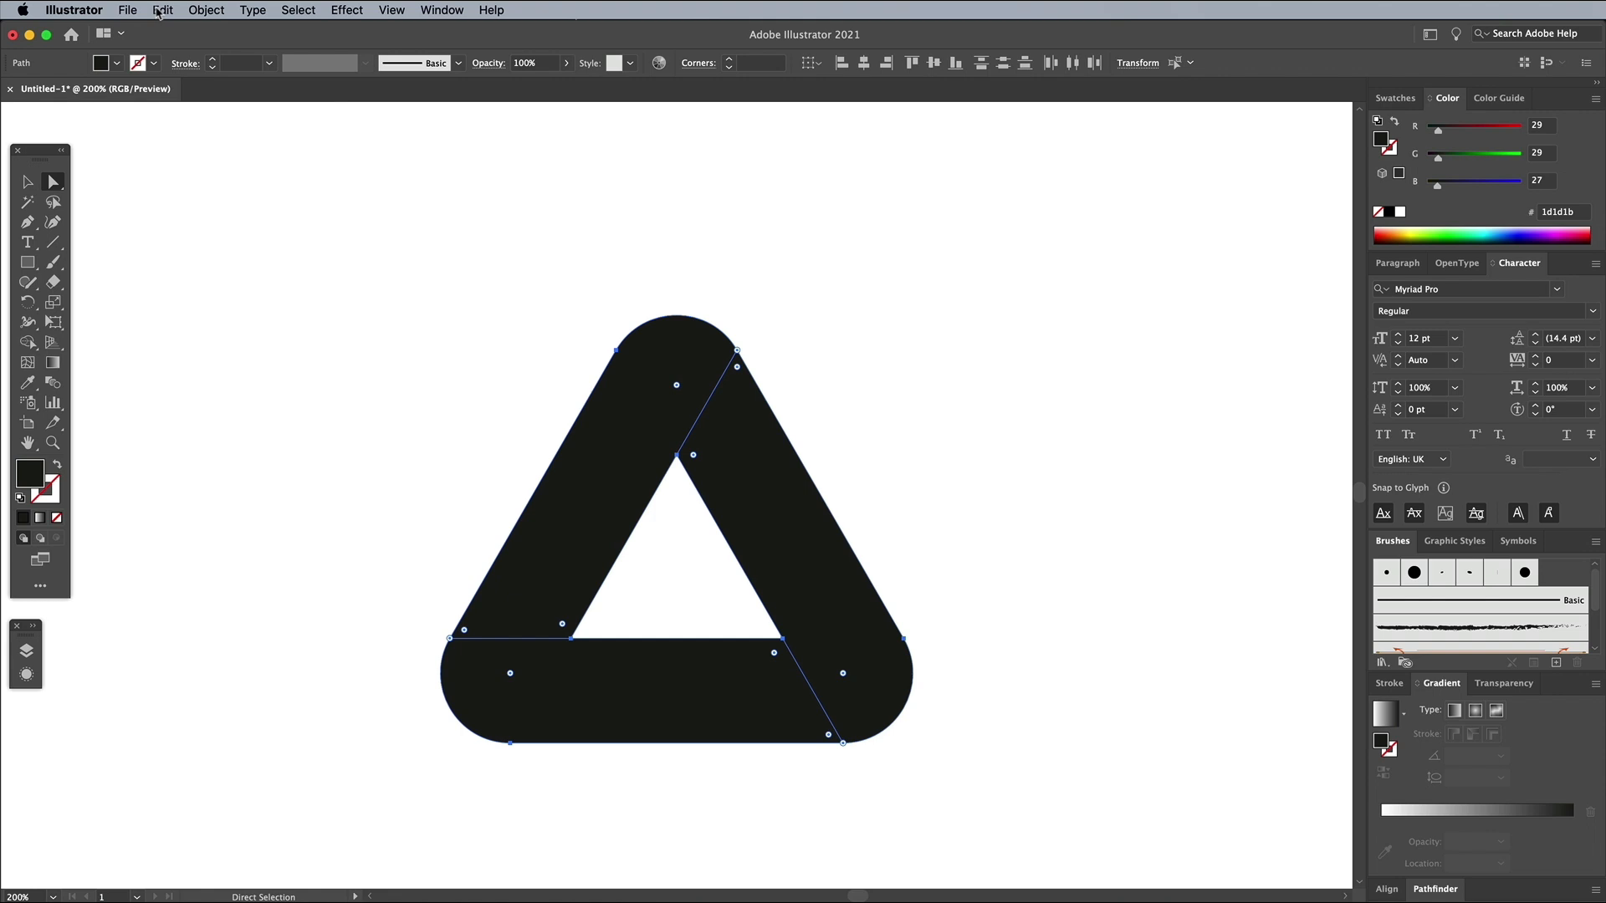
Step: Paste a copy in front and round the overlap corners to about 5.82 mm
click(162, 10)
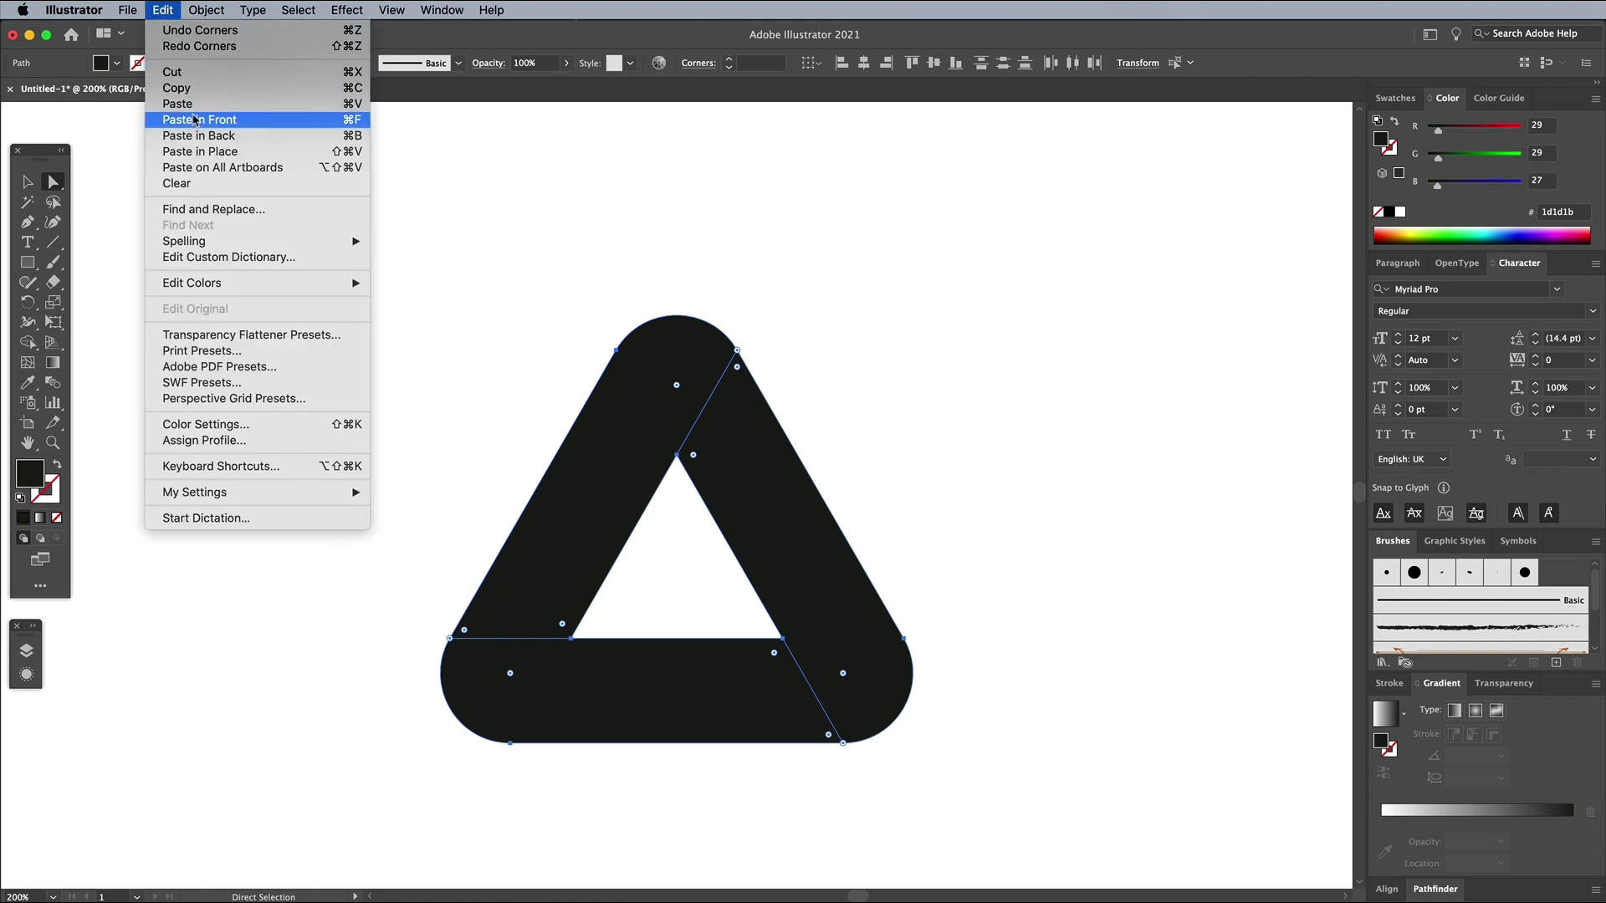
click(199, 119)
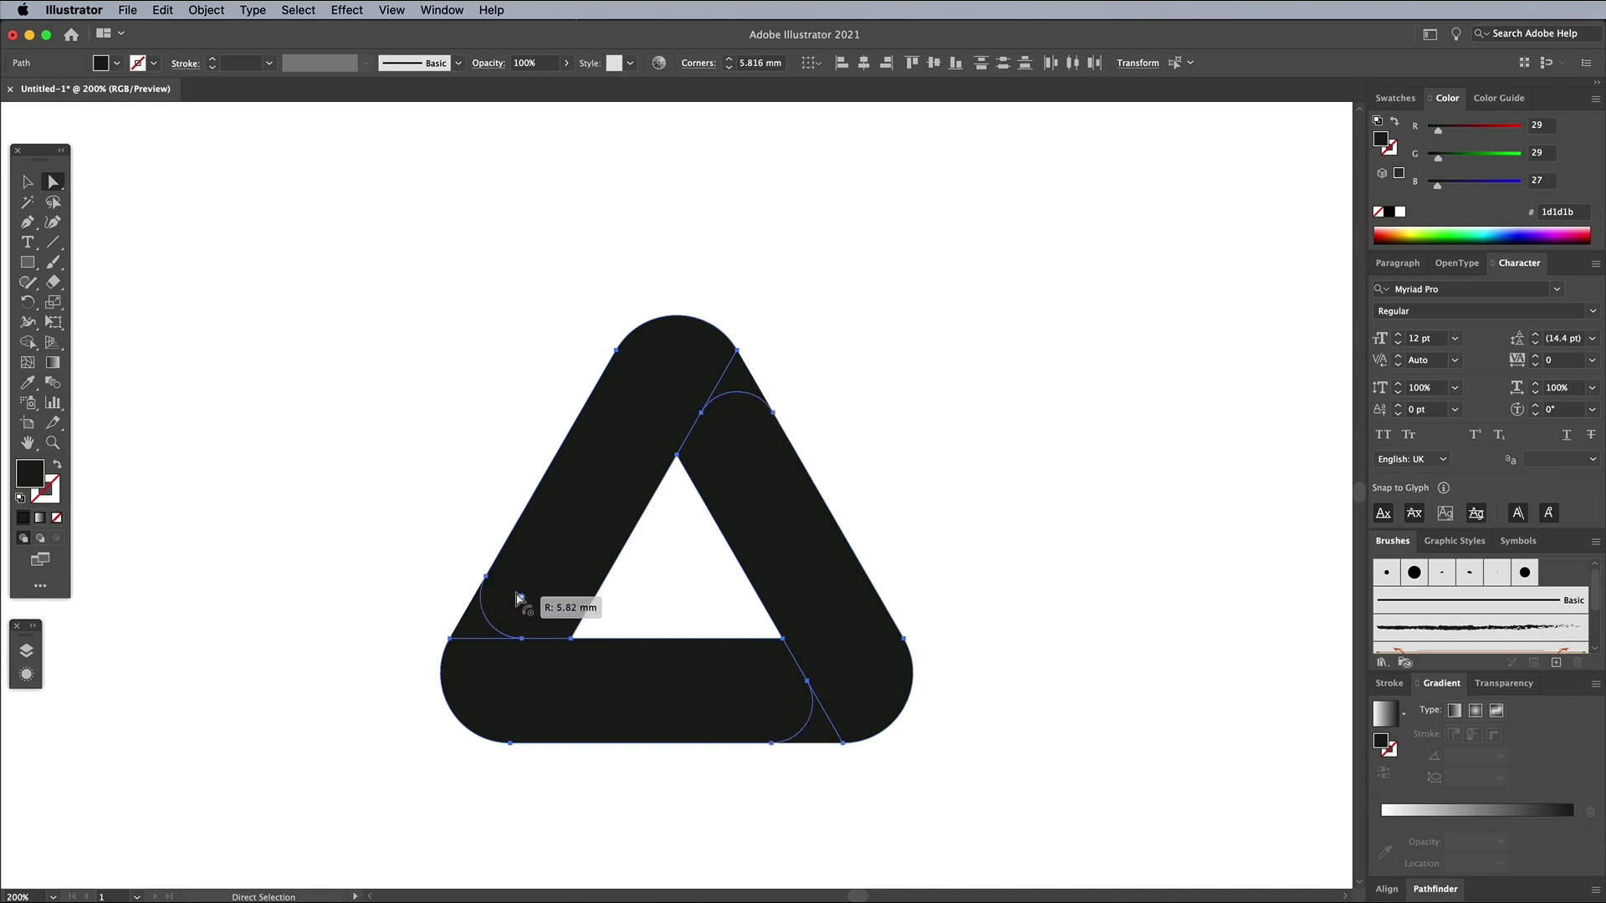
drag(521, 597, 522, 593)
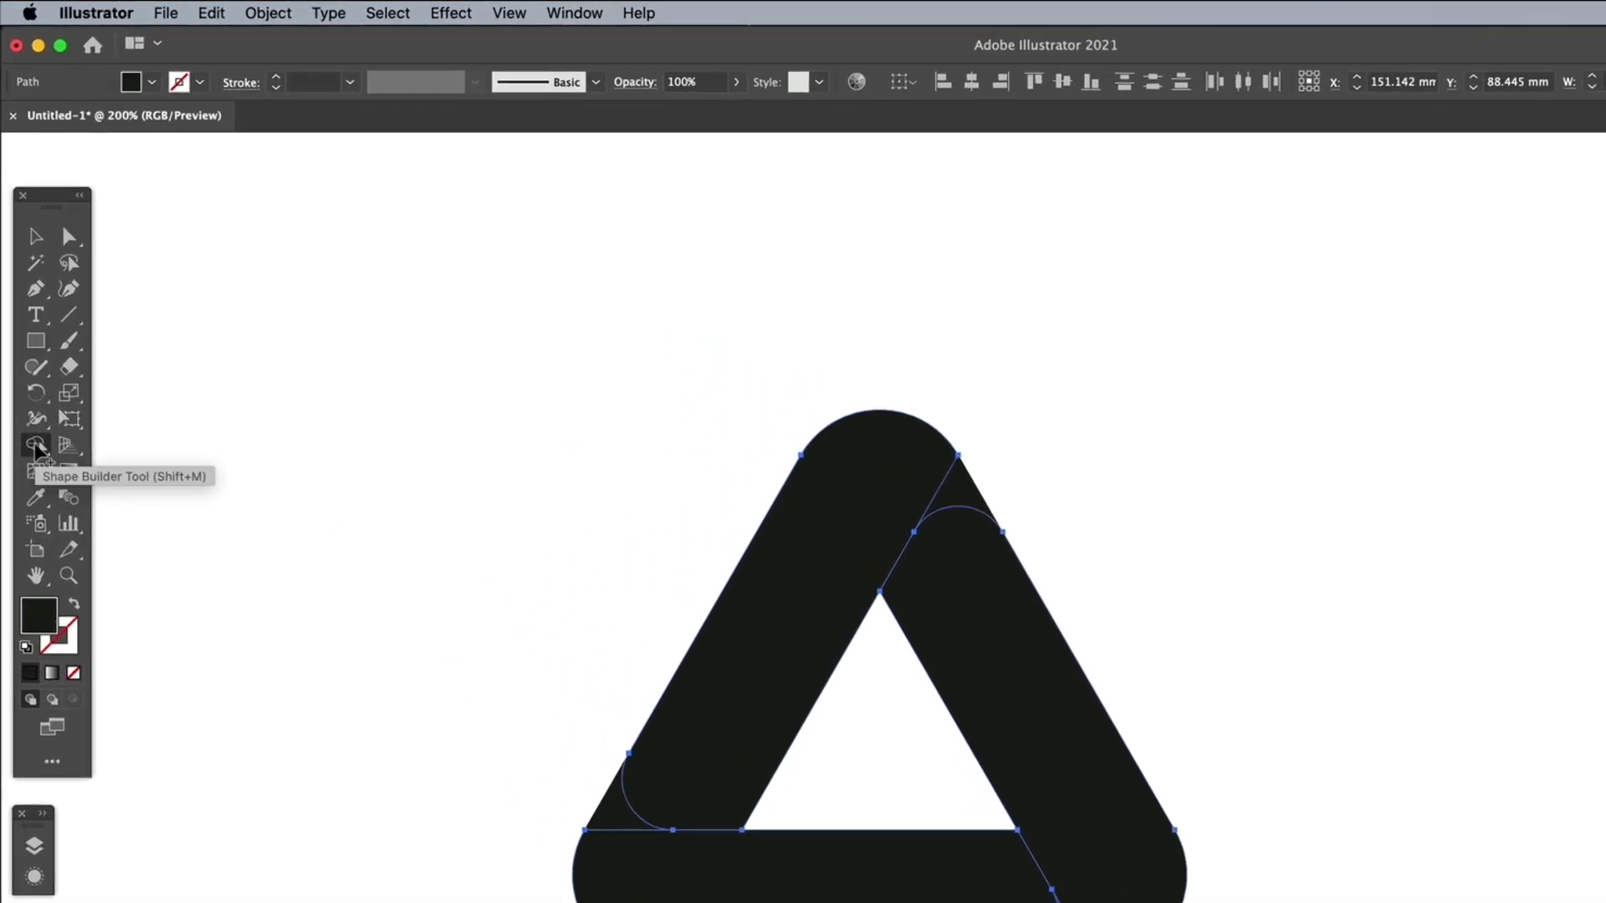
click(386, 12)
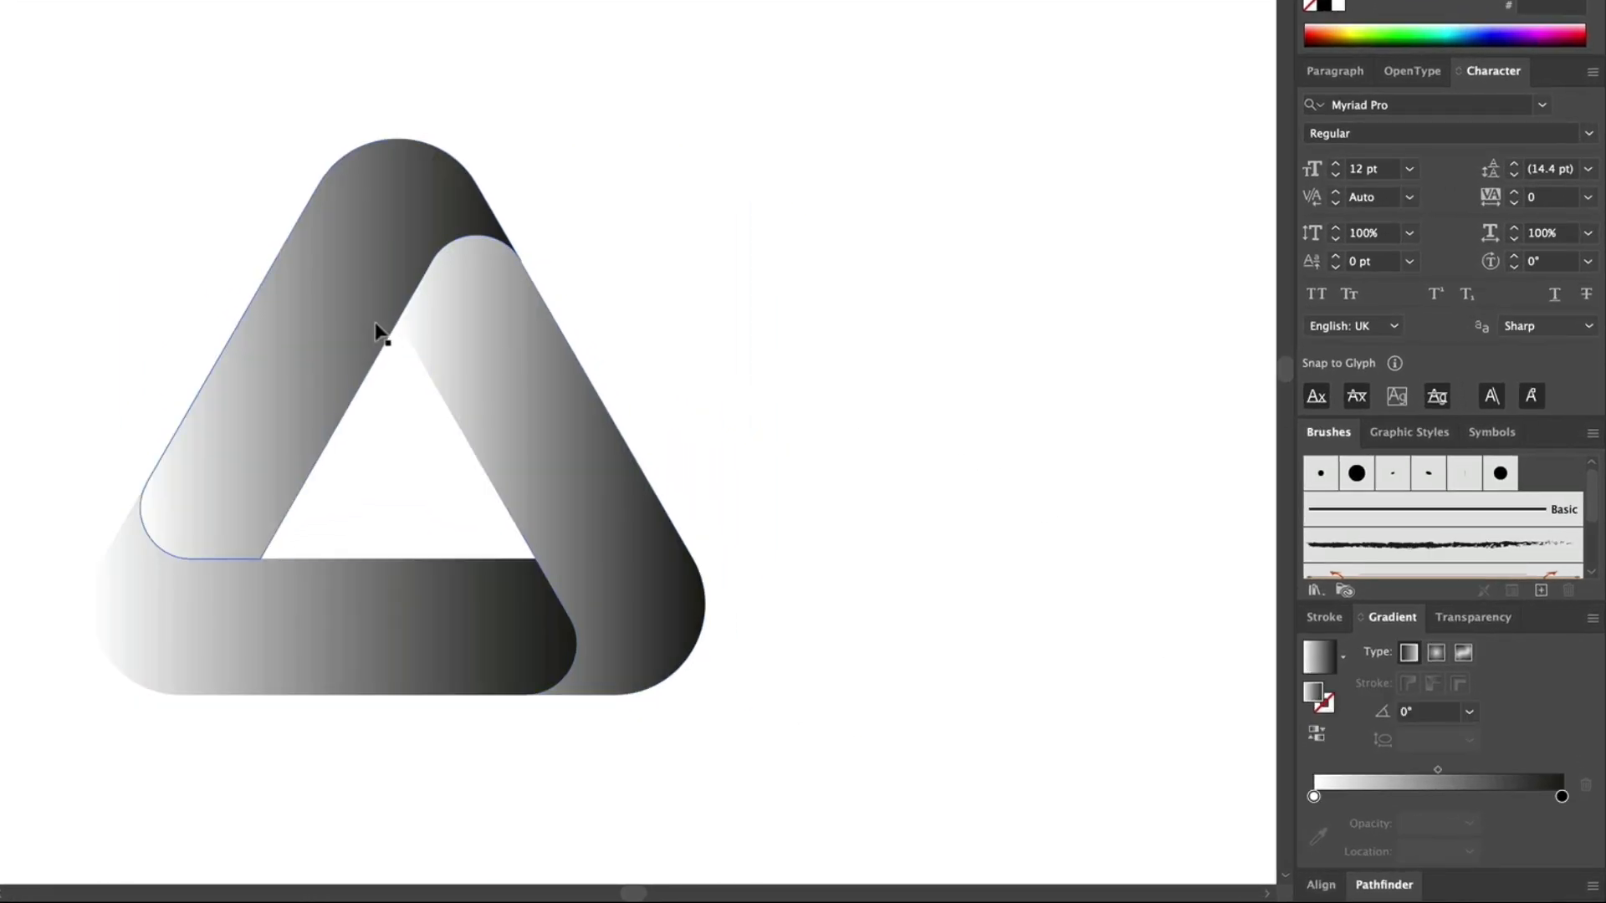
Step: Set the left segment's first gradient stop to RGB red ff0000
click(380, 348)
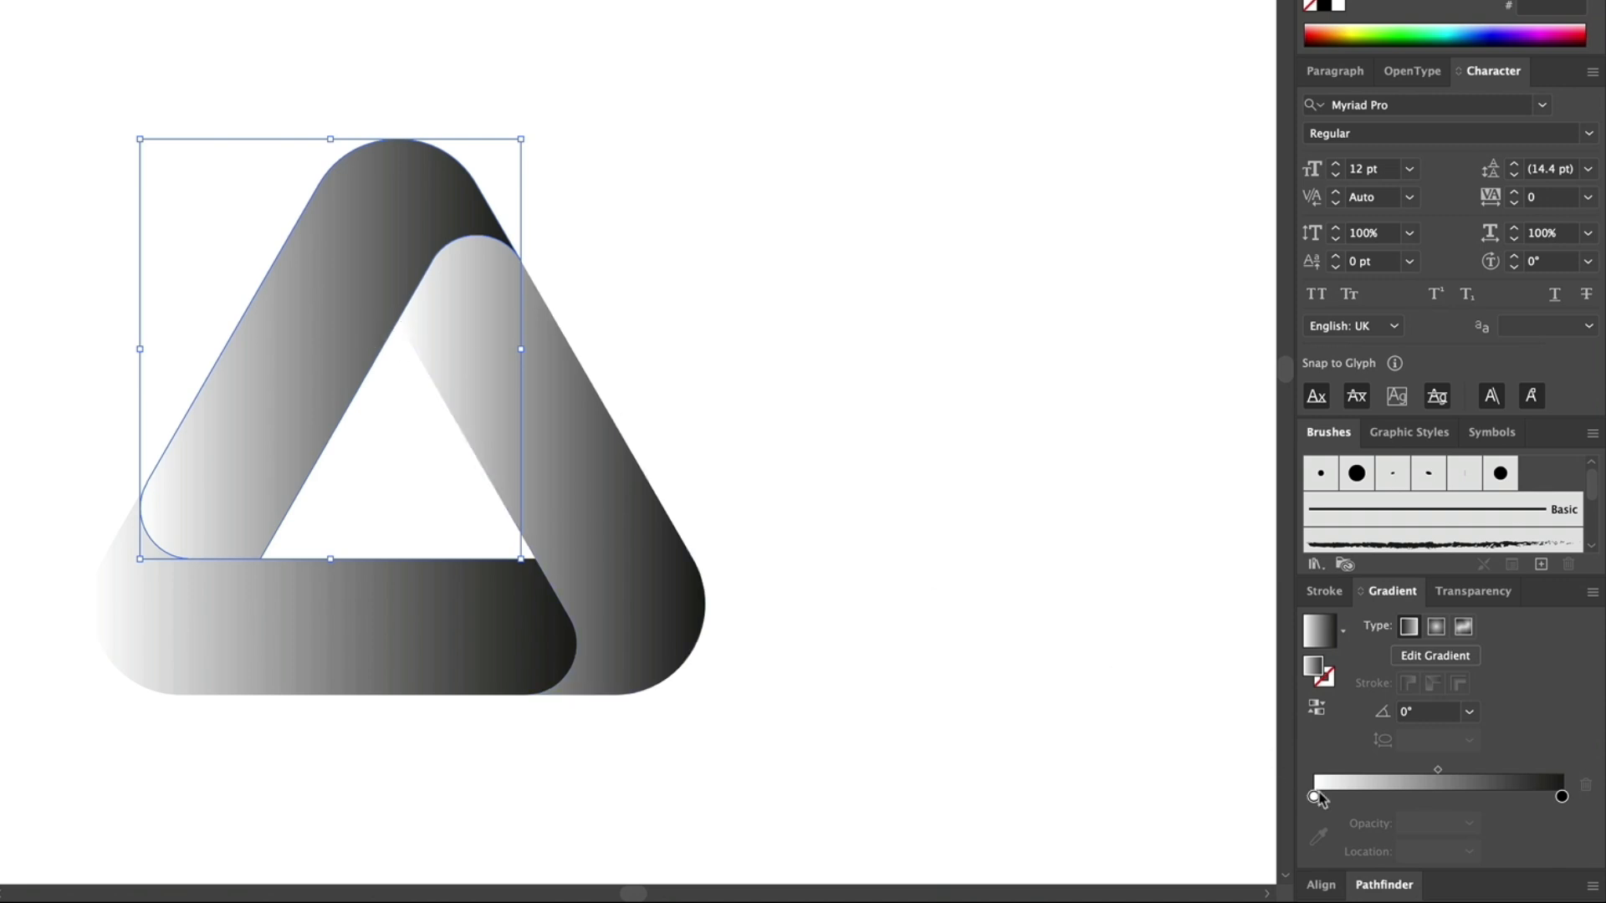
double_click(1320, 796)
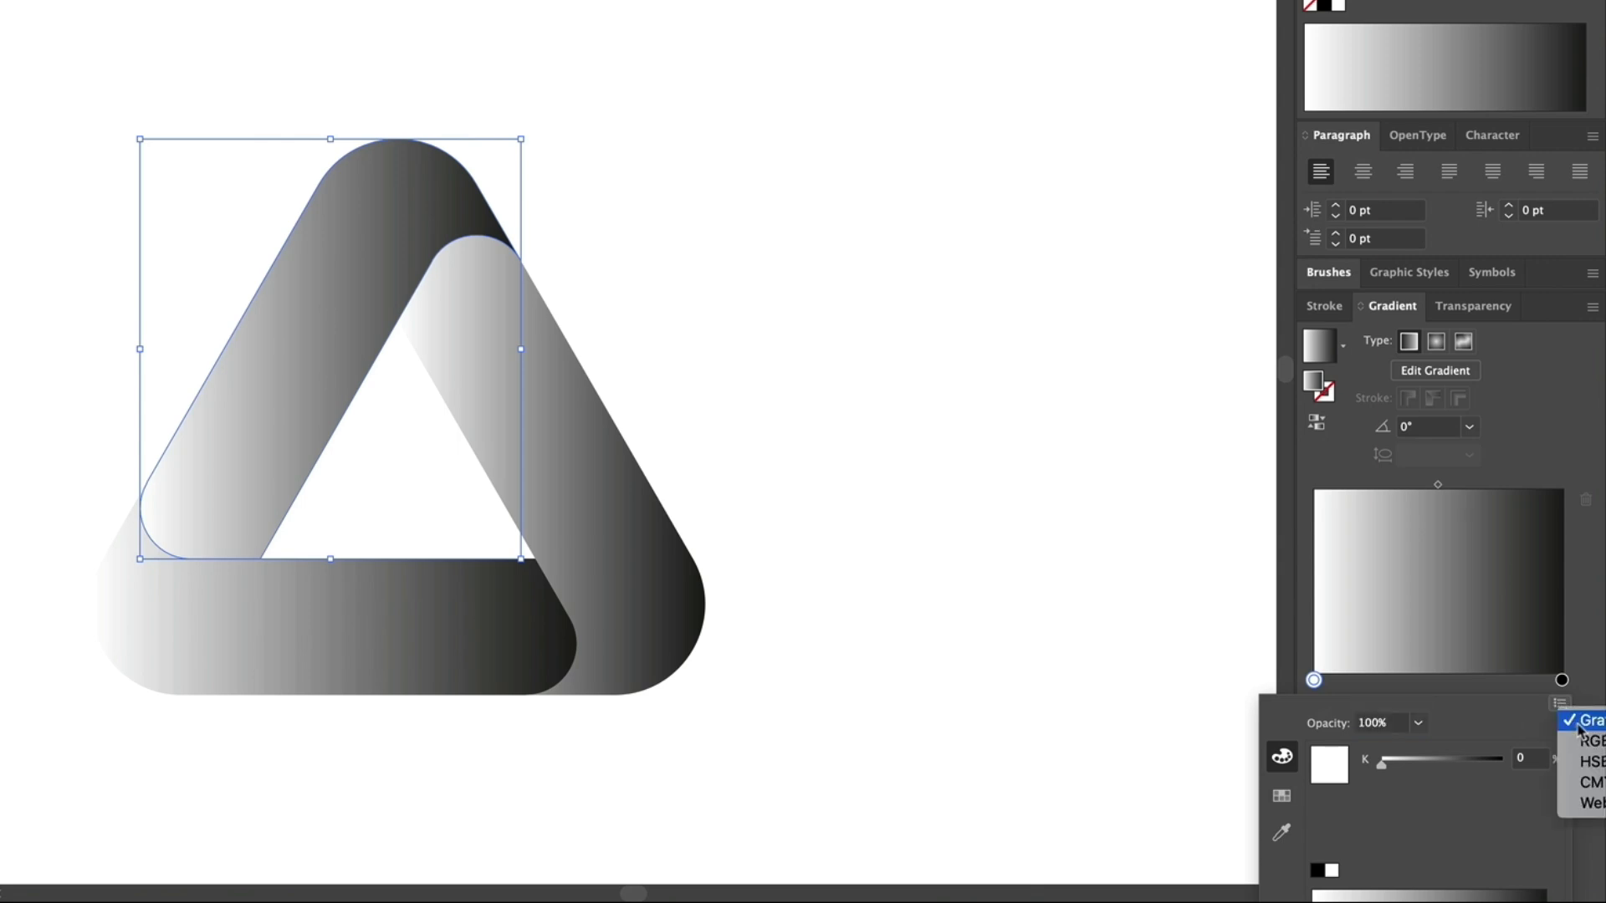
click(1588, 741)
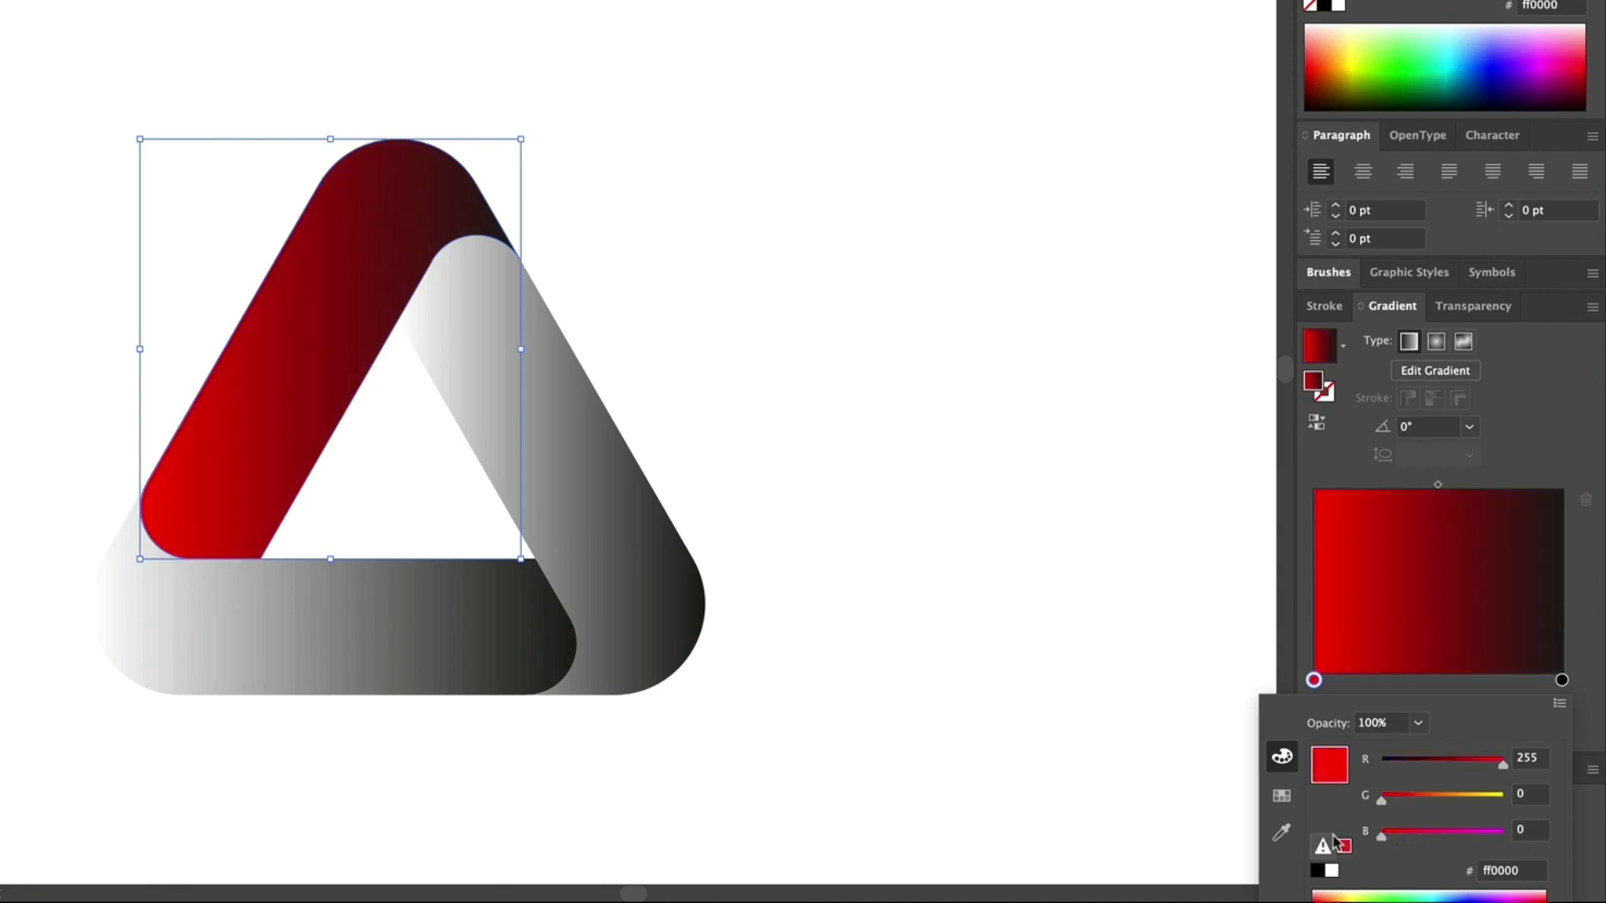
click(1561, 679)
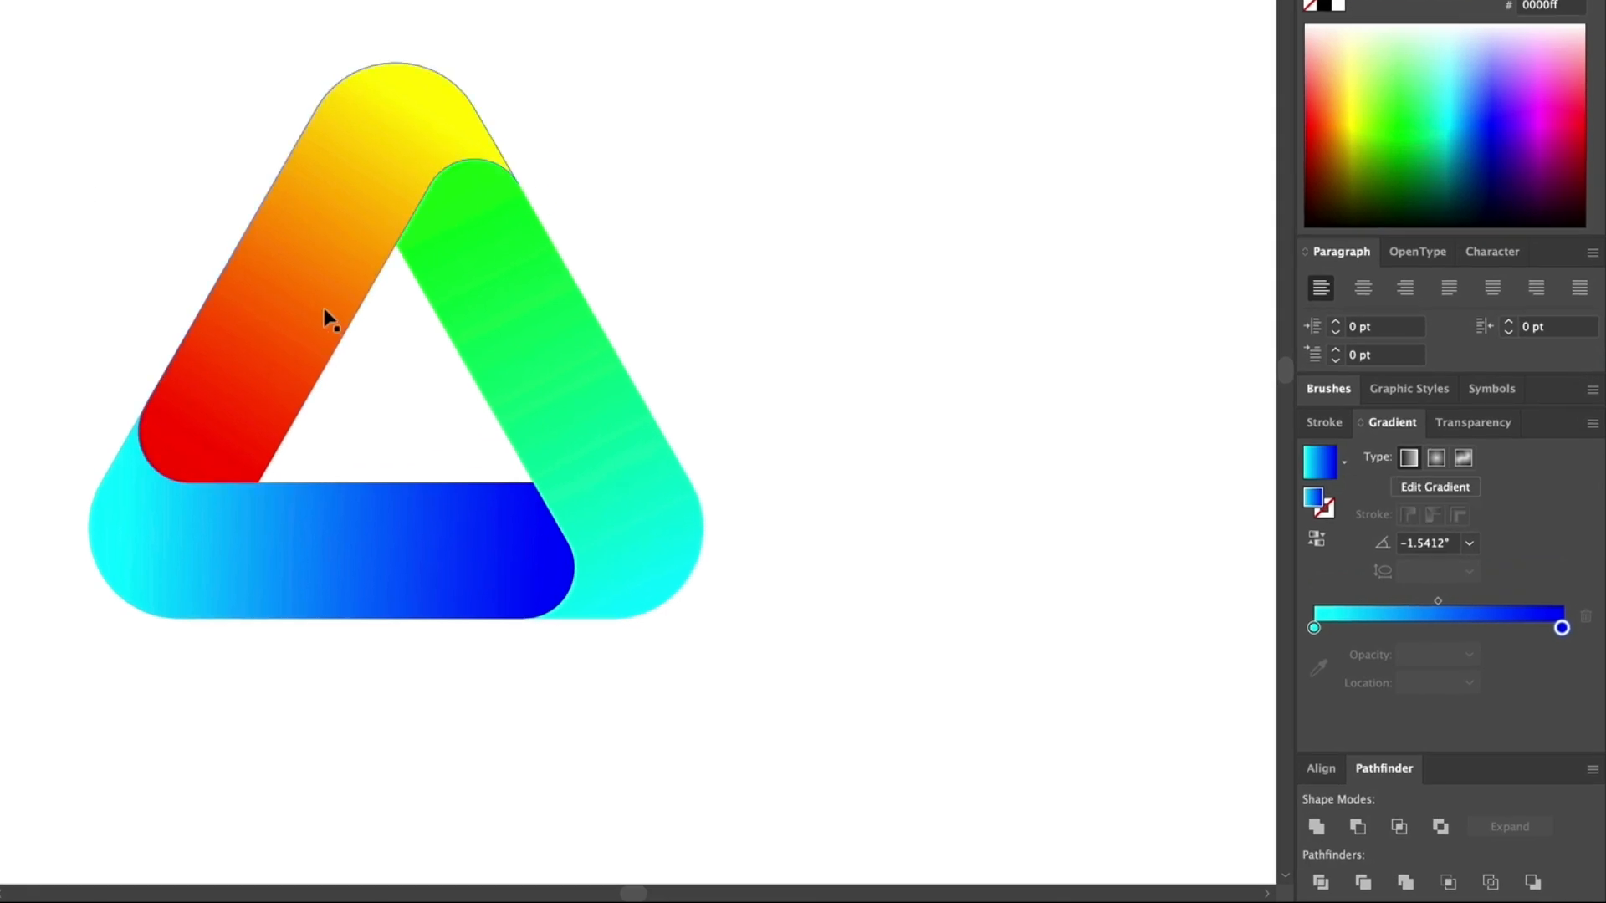
Step: Add a red start stop to the red-yellow gradient and switch its colour mode to HSB for darkening
click(1350, 628)
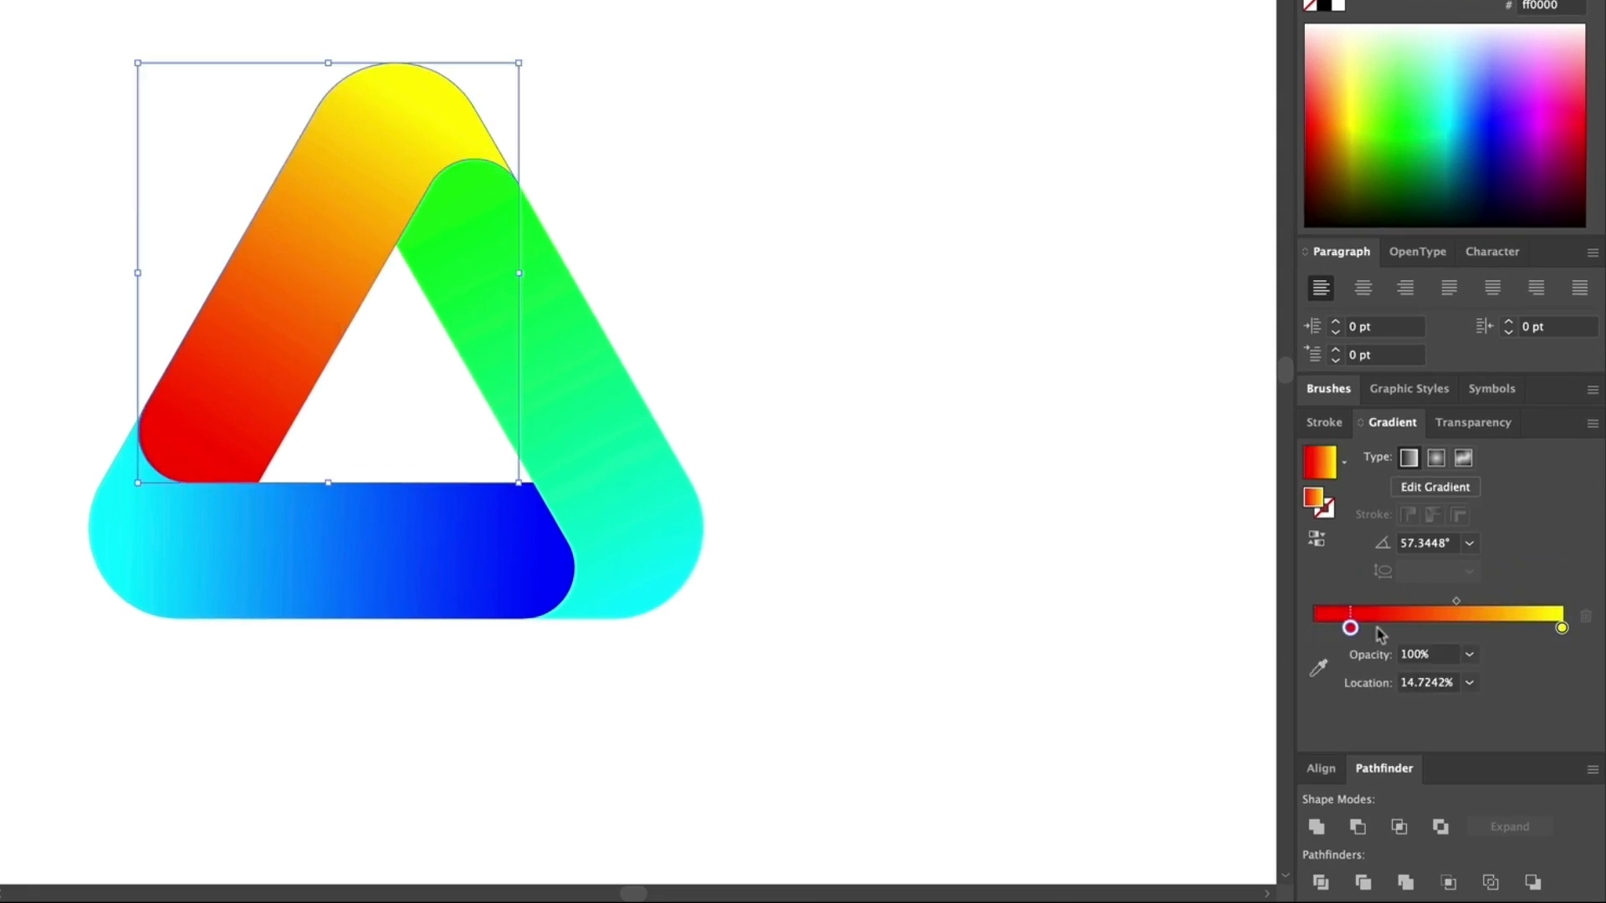
drag(1350, 628, 1380, 627)
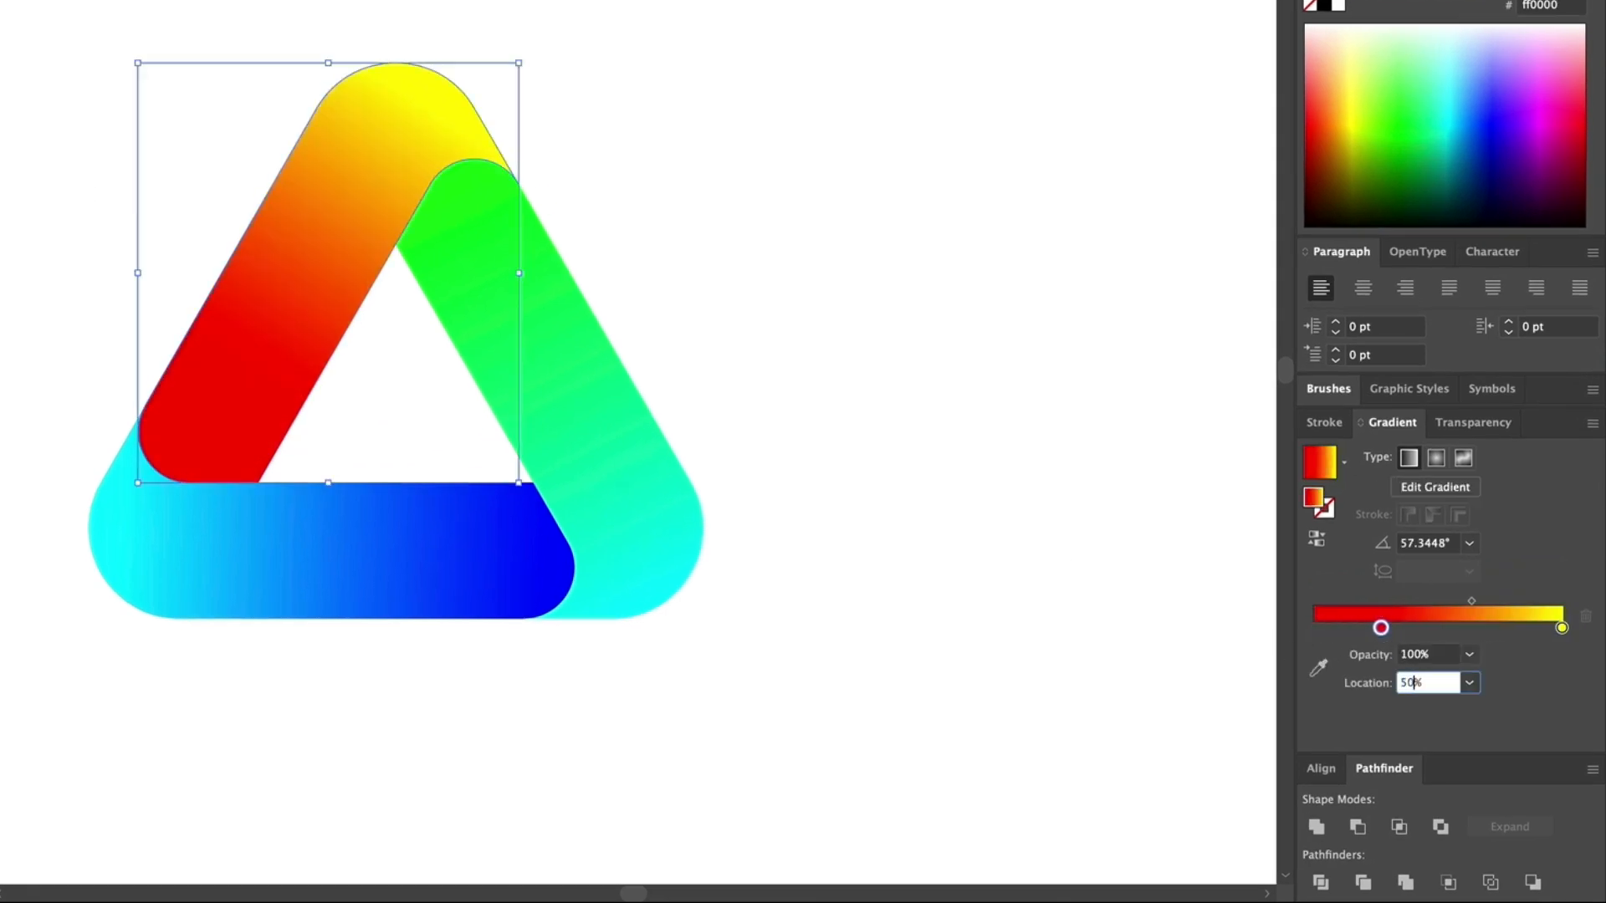
drag(1381, 627, 1318, 627)
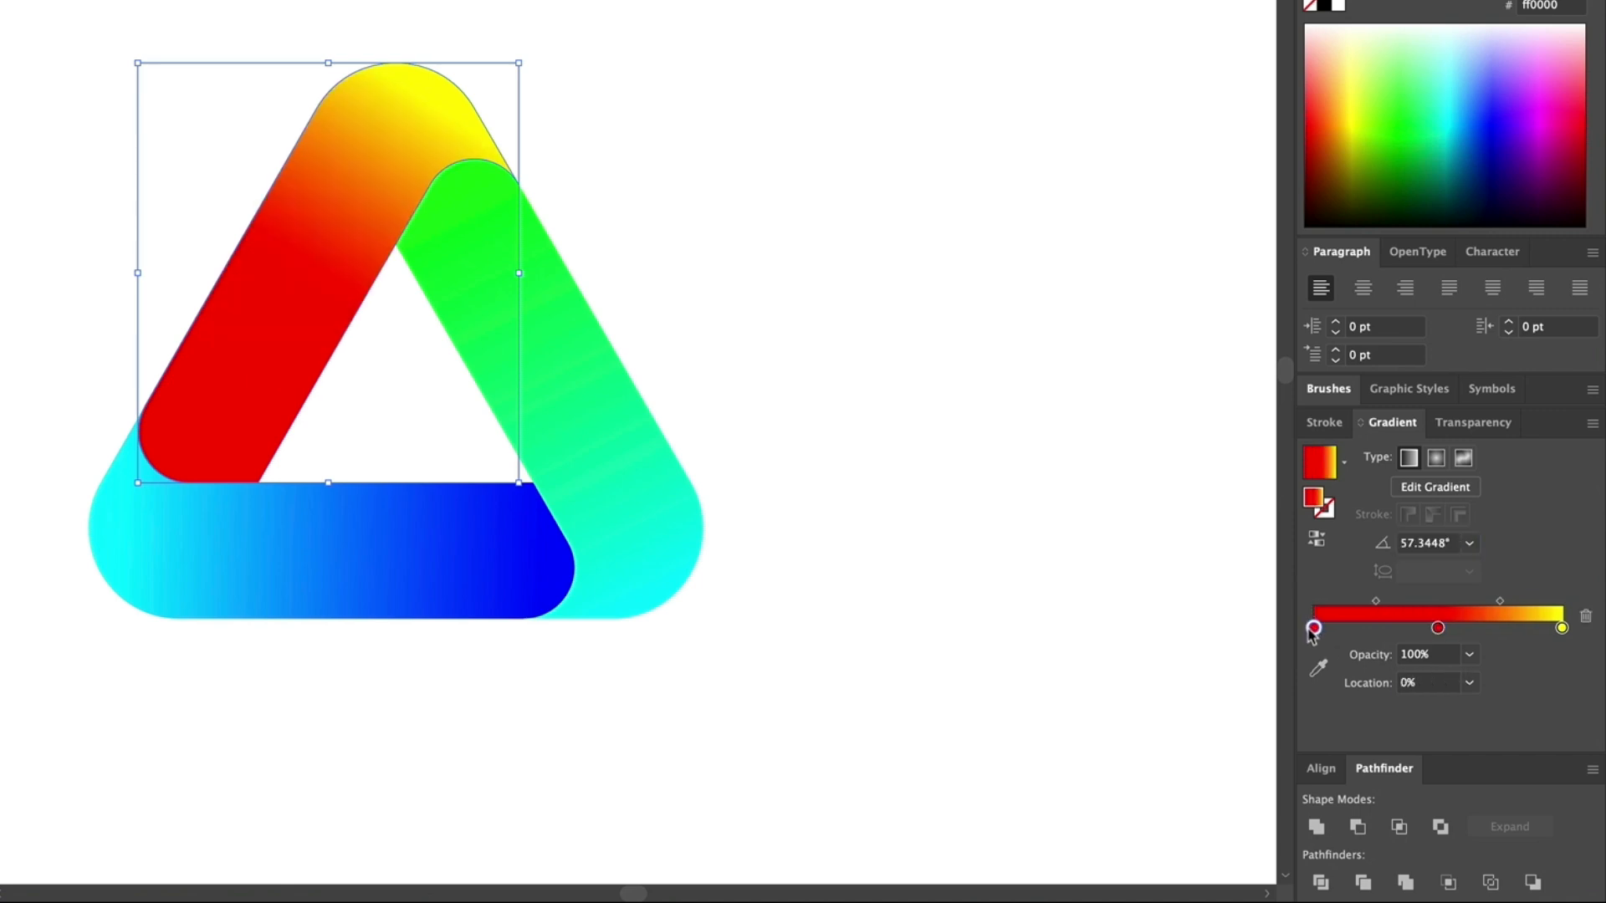
double_click(1315, 627)
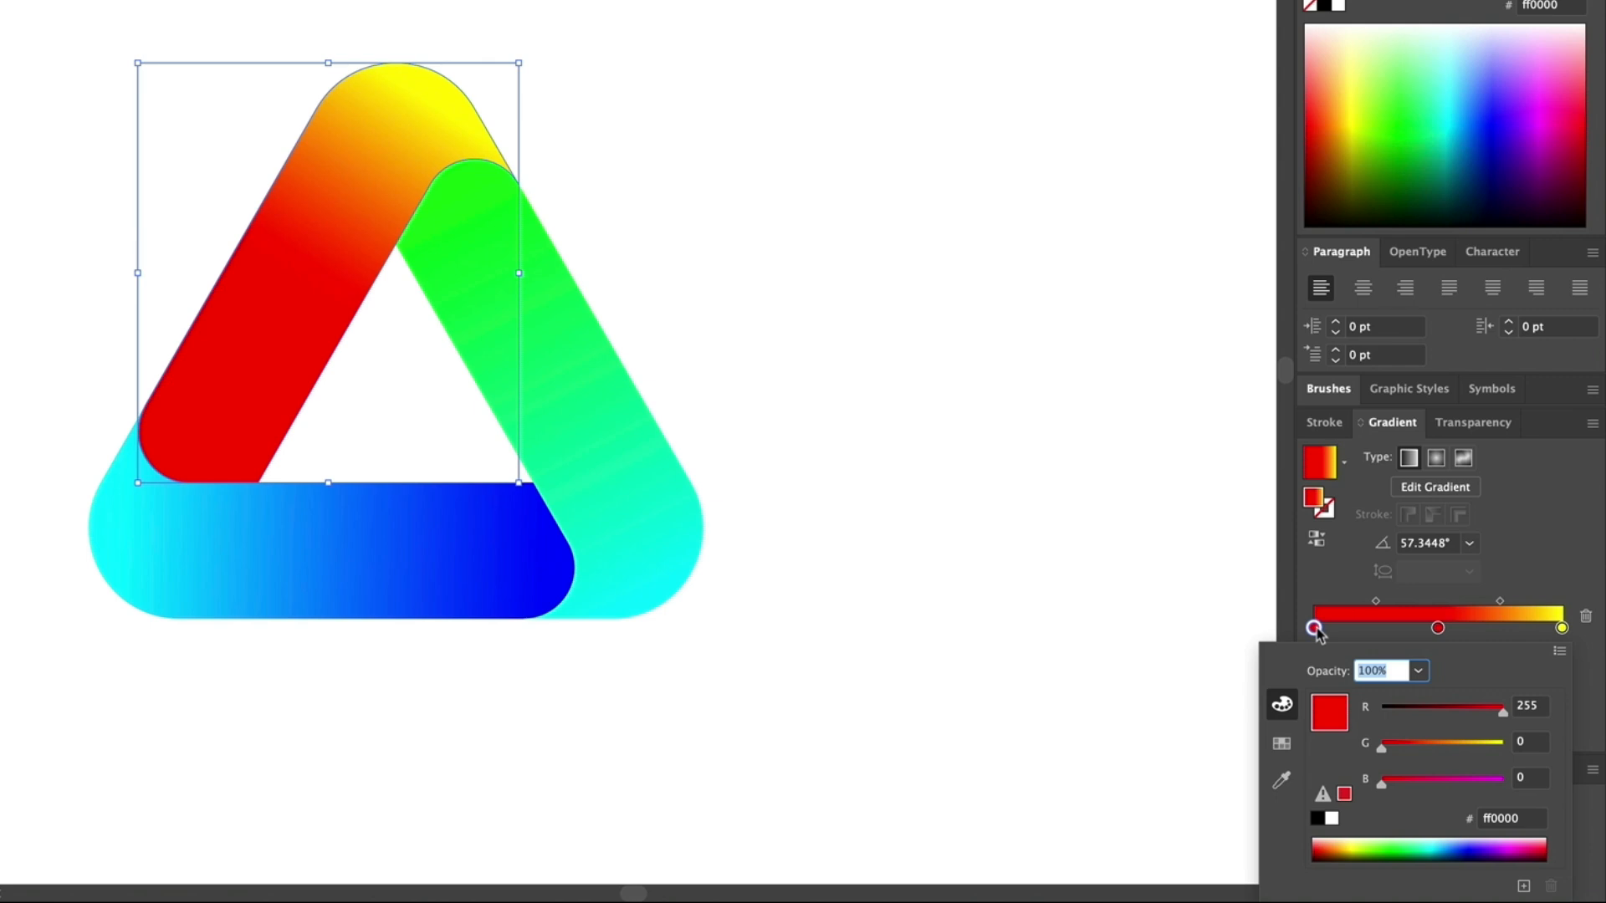
click(1558, 652)
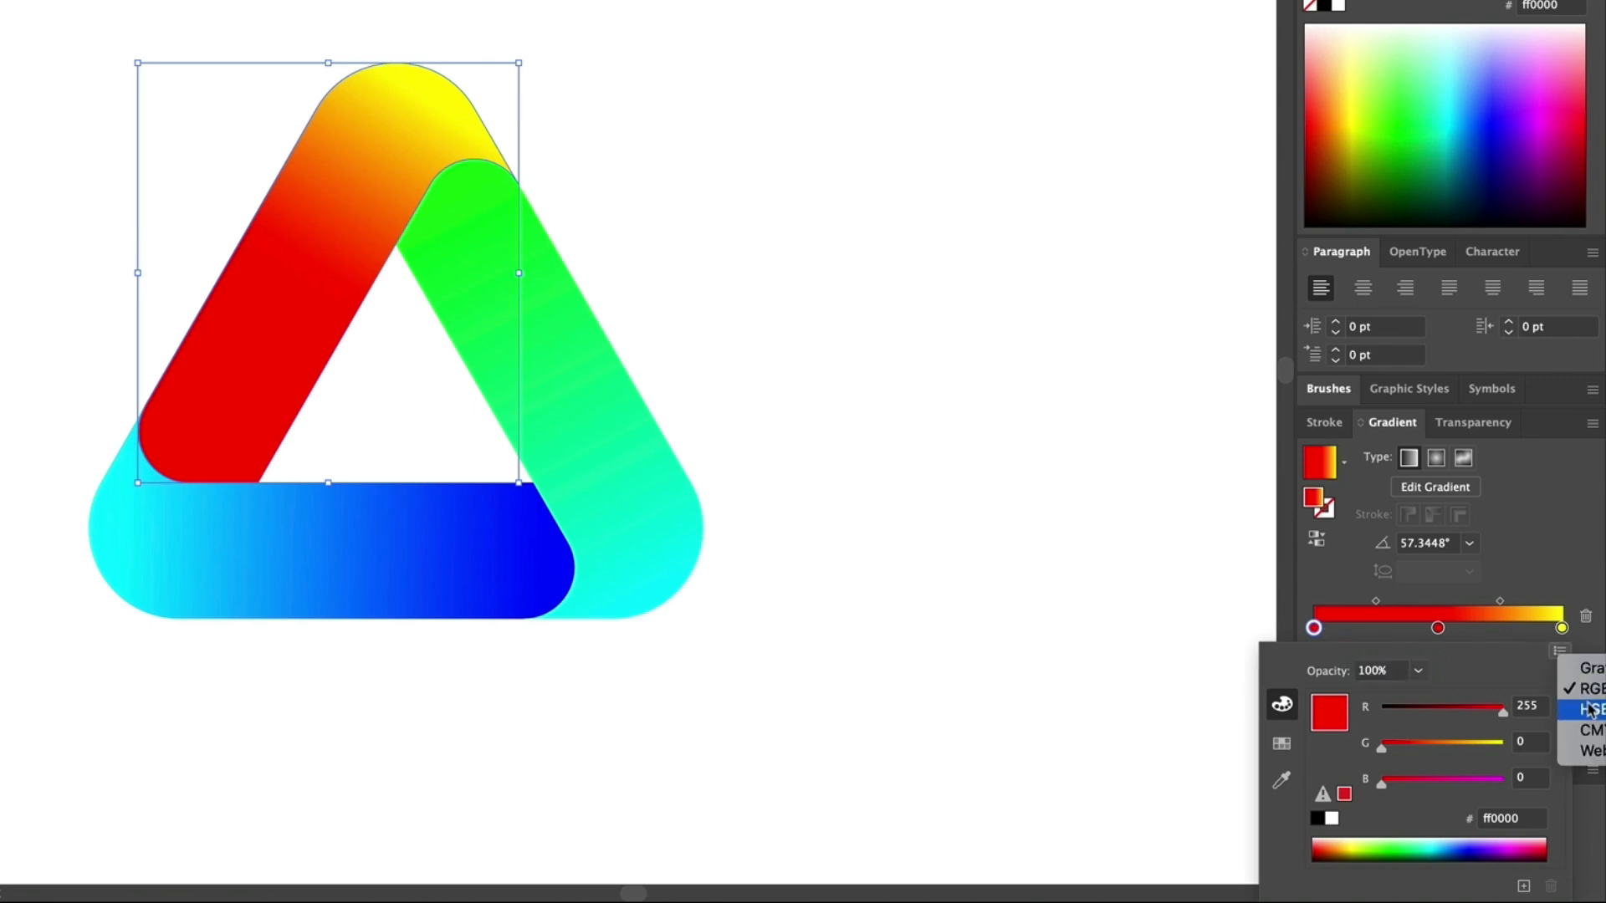
click(1588, 710)
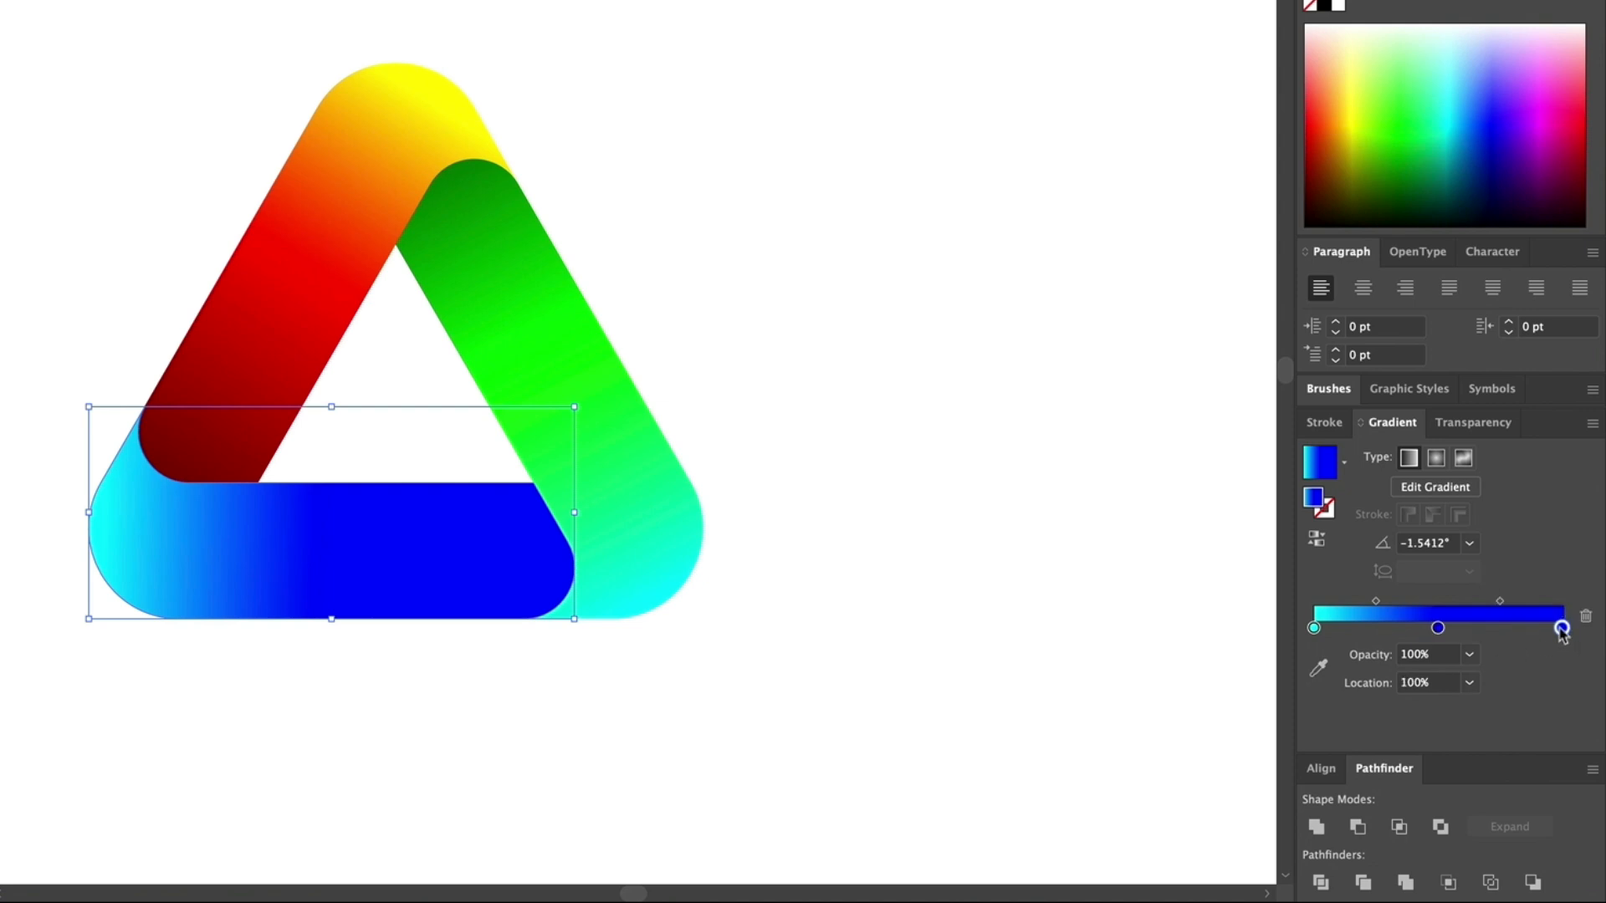
Step: Shift the red segment's dark end stop hue toward purple, about 293°
click(333, 291)
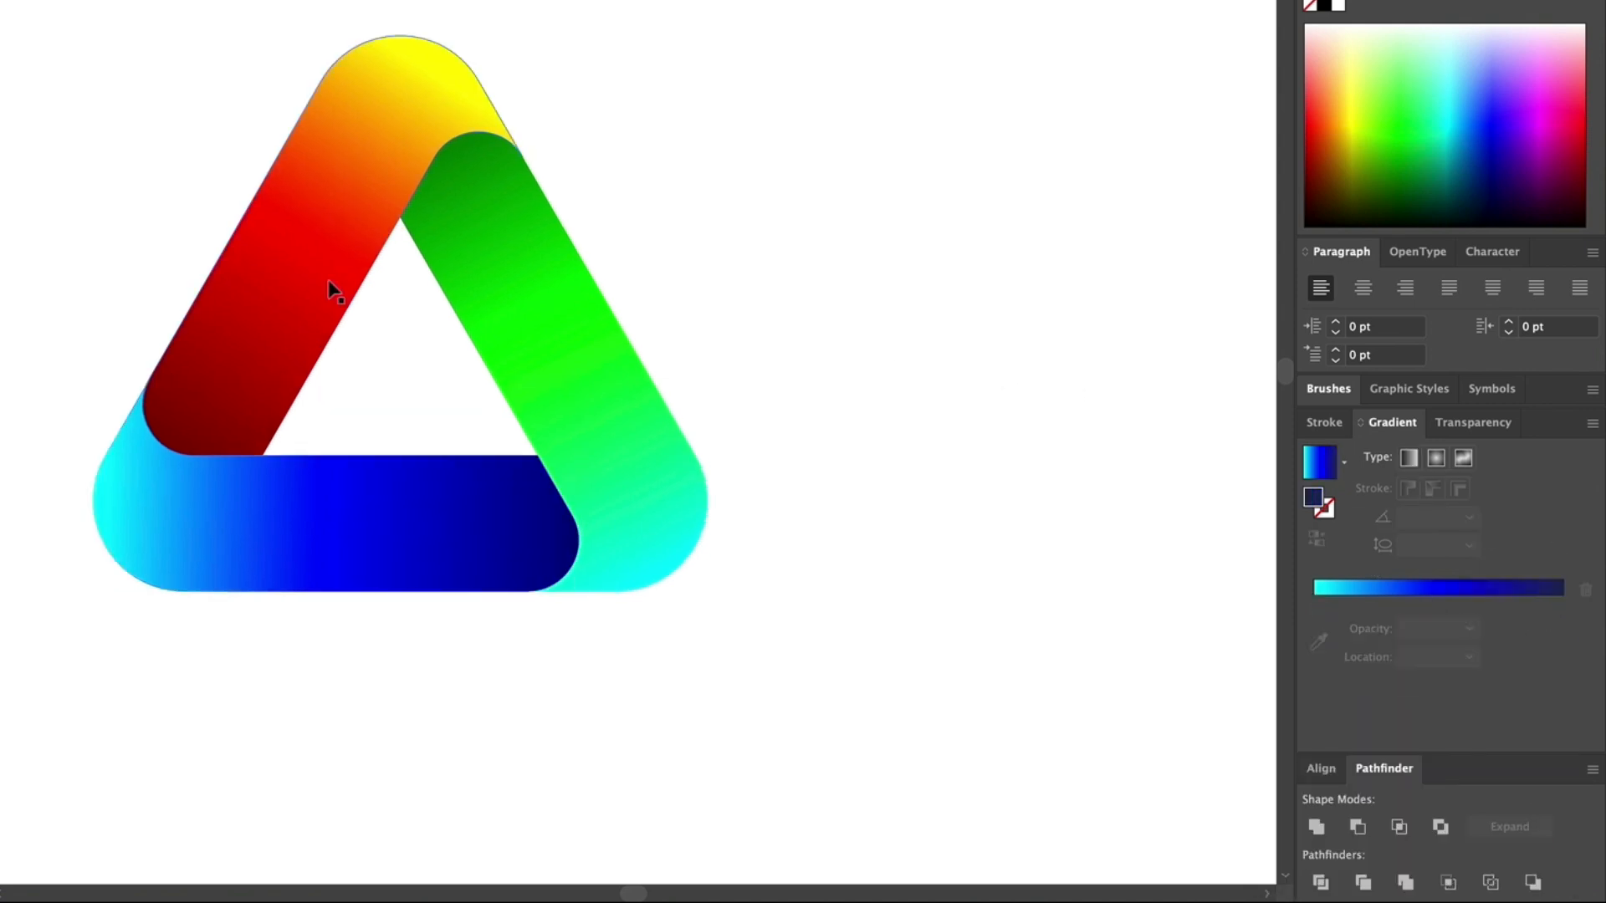
click(333, 286)
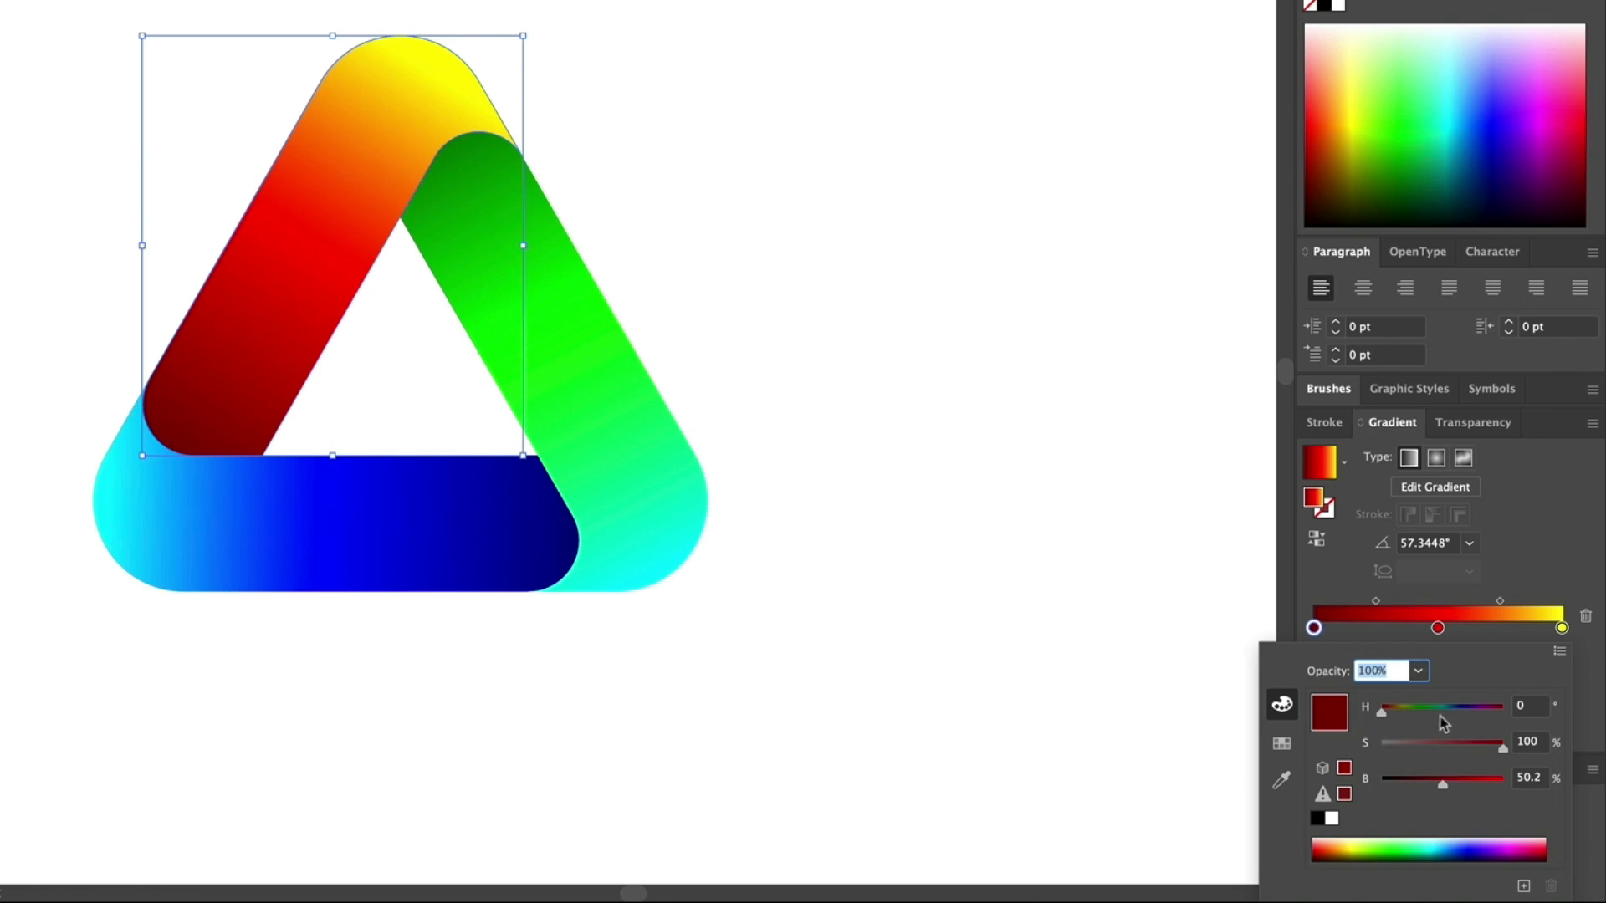
drag(1382, 708, 1476, 708)
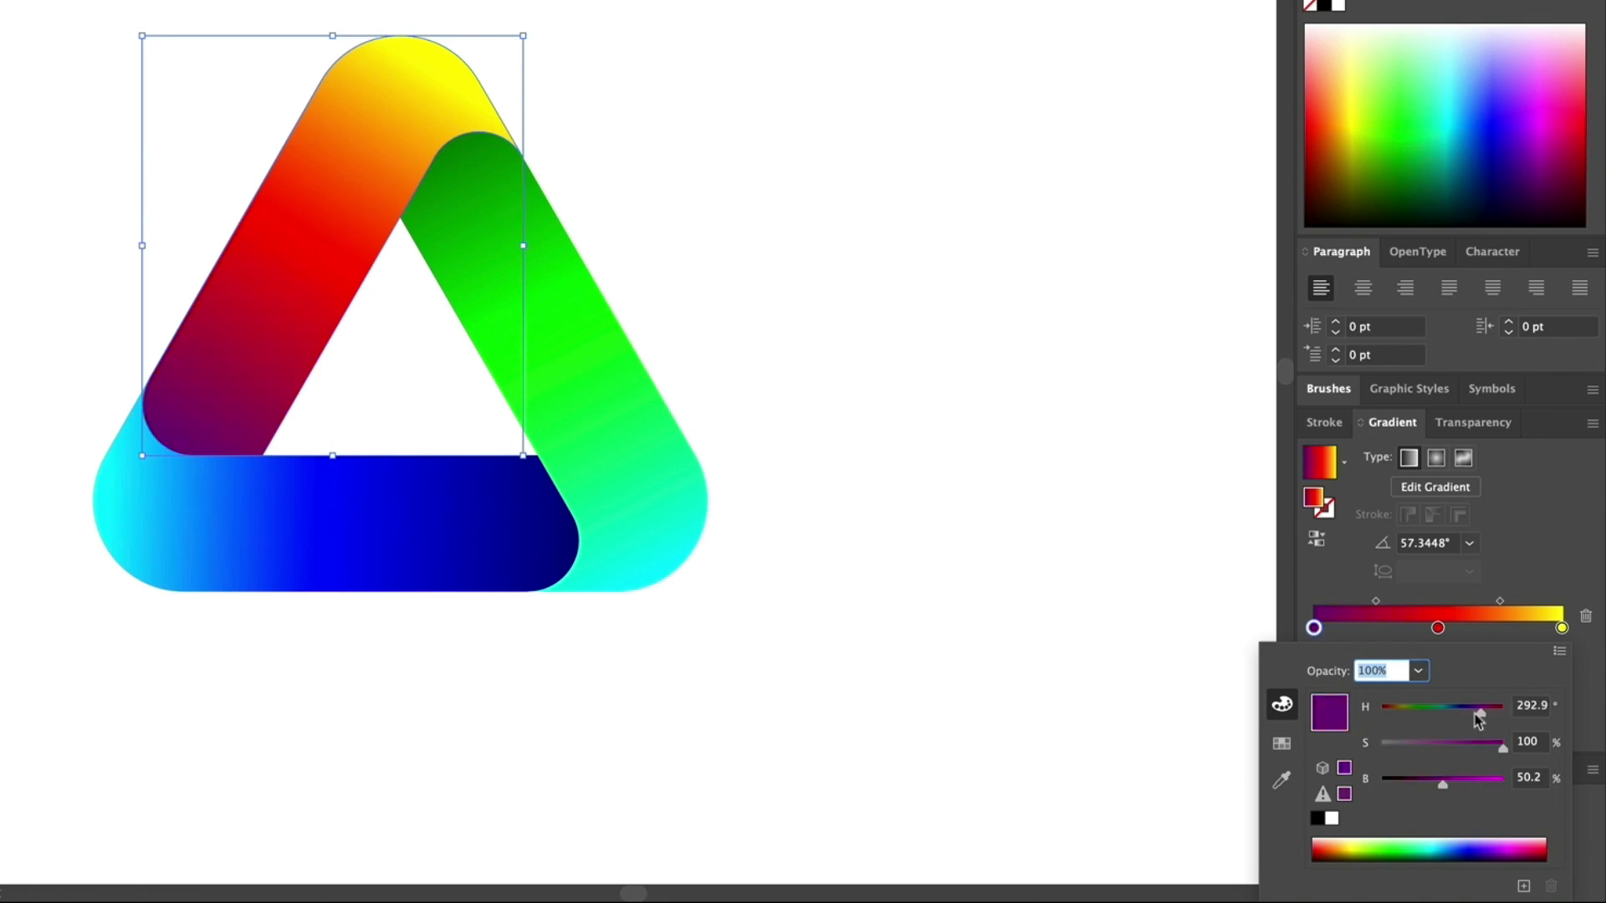